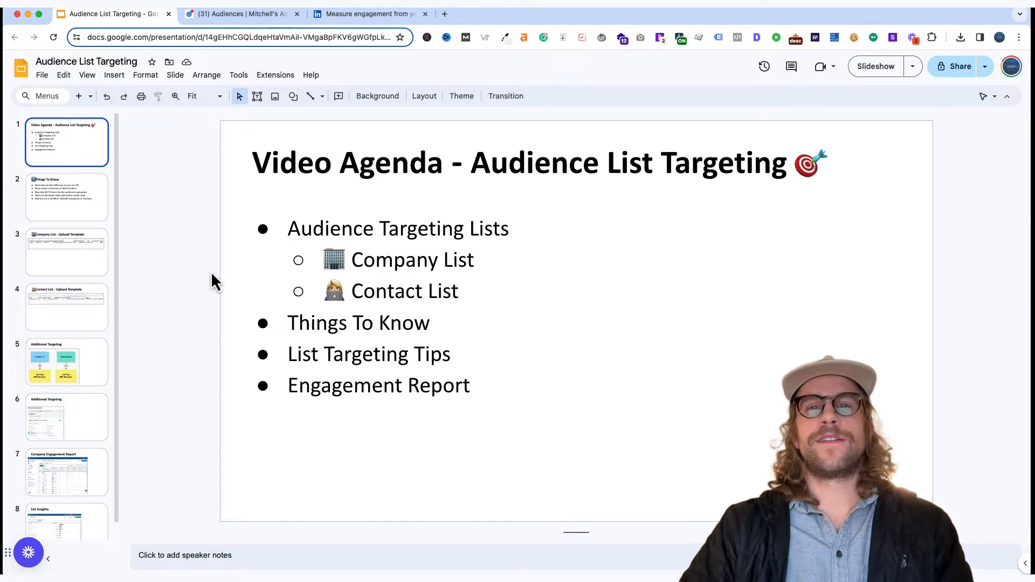
Show slide 2, 'Things To Know', with its audience list requirements.
{"action": "left_click", "coordinate": [67, 197]}
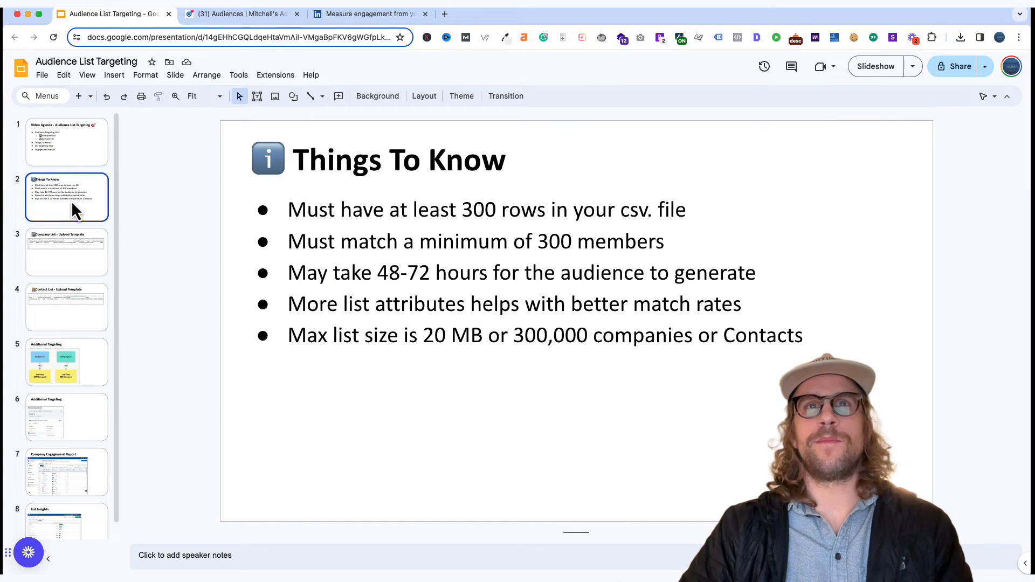
{"action": "mouse_move", "coordinate": [157, 227]}
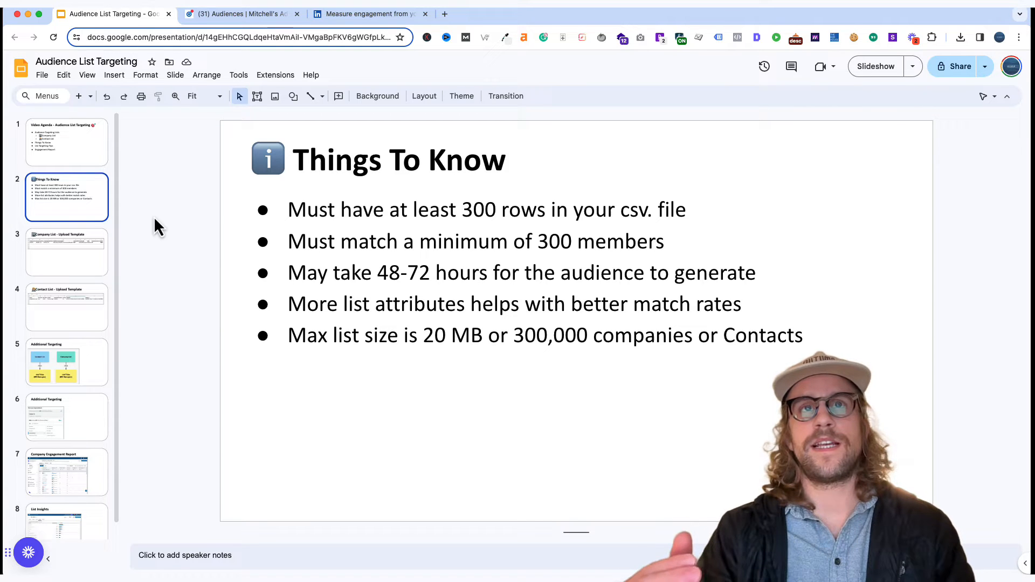
{"action": "mouse_move", "coordinate": [204, 271]}
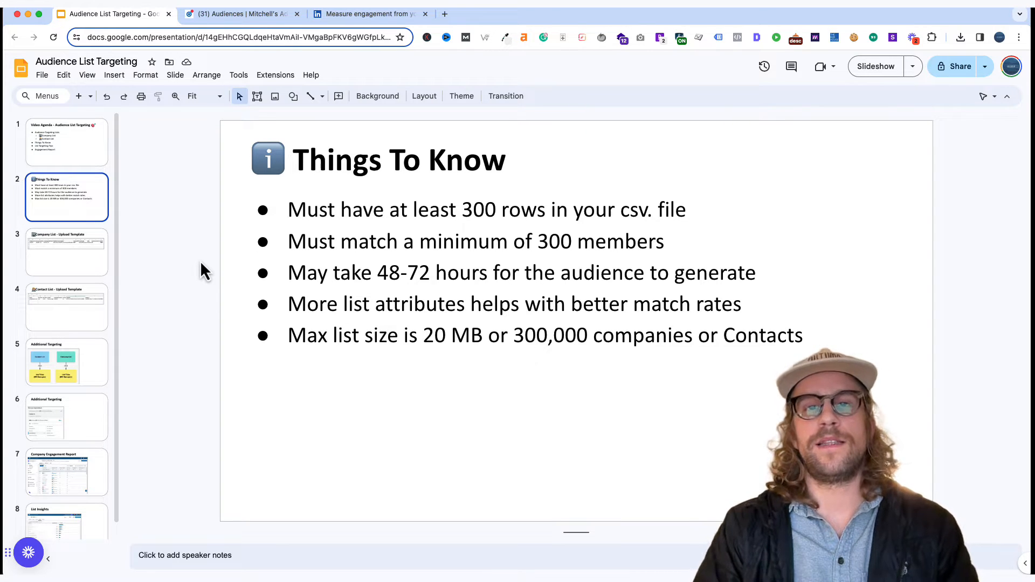
{"action": "mouse_move", "coordinate": [159, 274]}
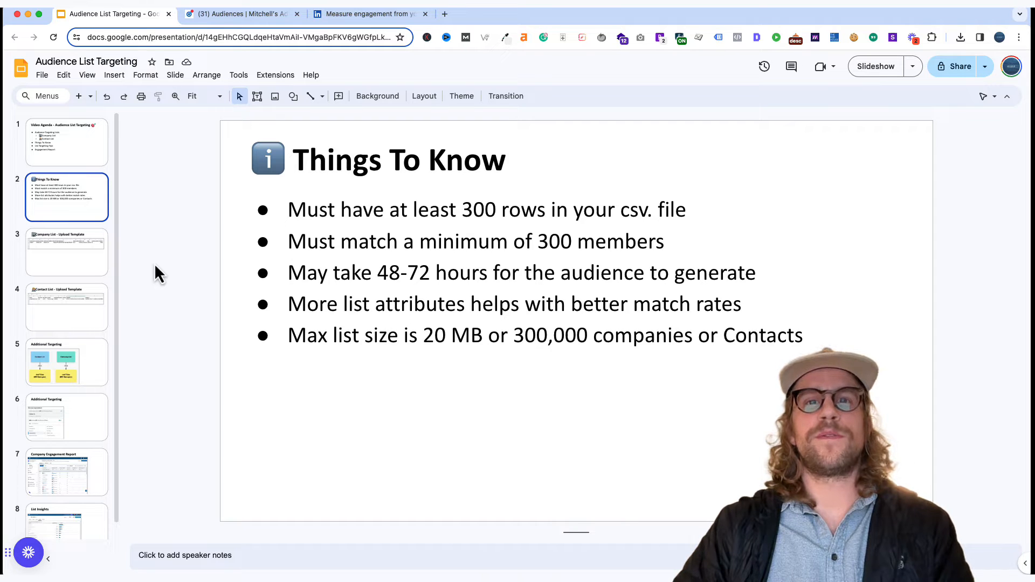
Display slide 3's sample company spreadsheet upload template.
{"action": "left_click", "coordinate": [66, 252]}
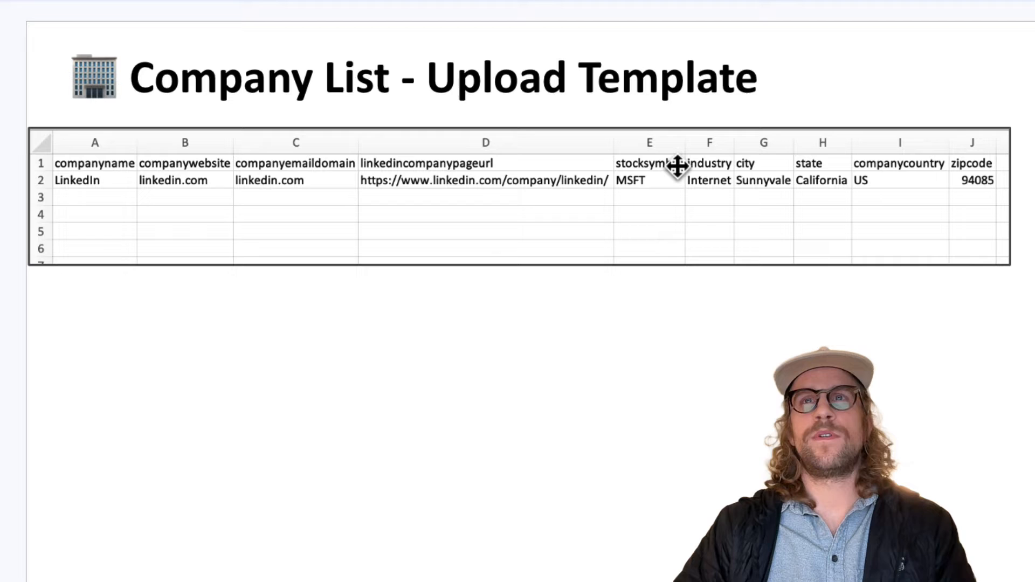
{"action": "mouse_move", "coordinate": [897, 168]}
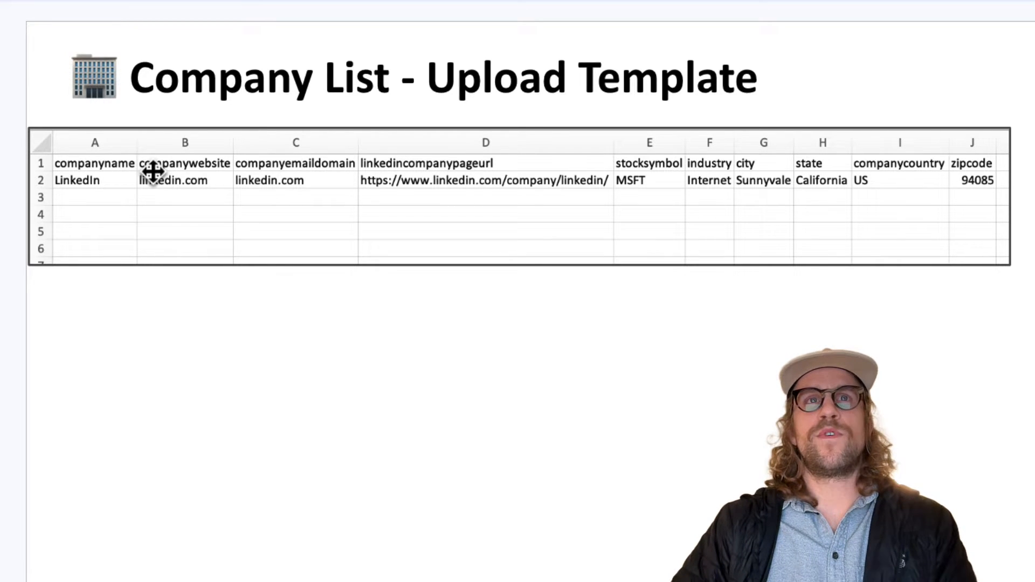
{"action": "mouse_move", "coordinate": [478, 183]}
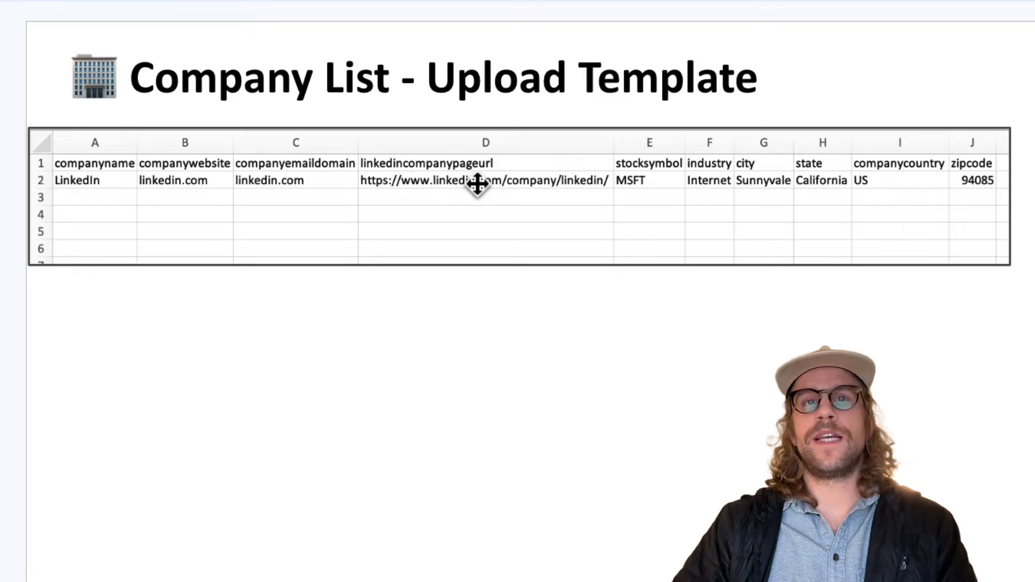
{"action": "mouse_move", "coordinate": [454, 192]}
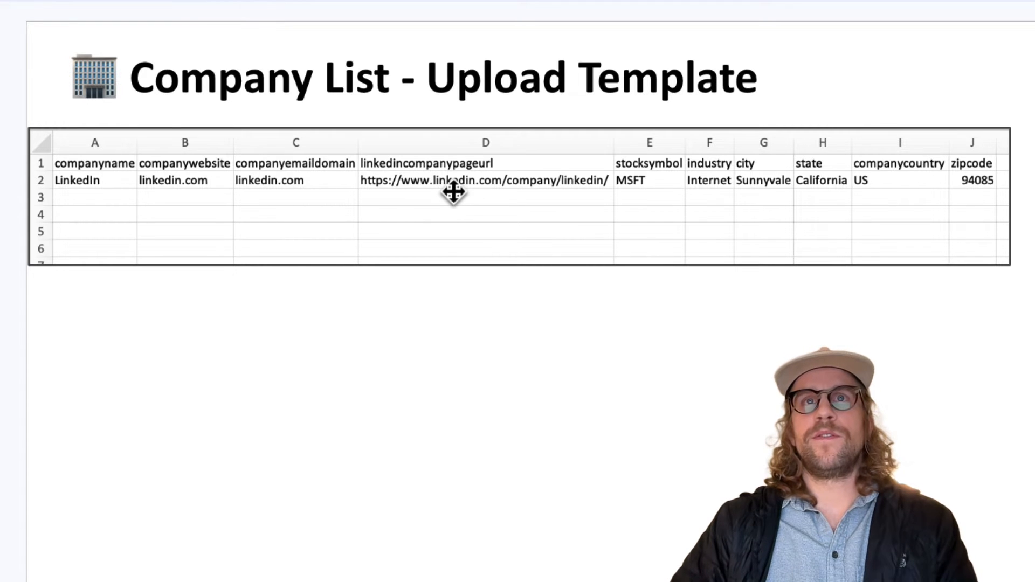
{"action": "mouse_move", "coordinate": [524, 196]}
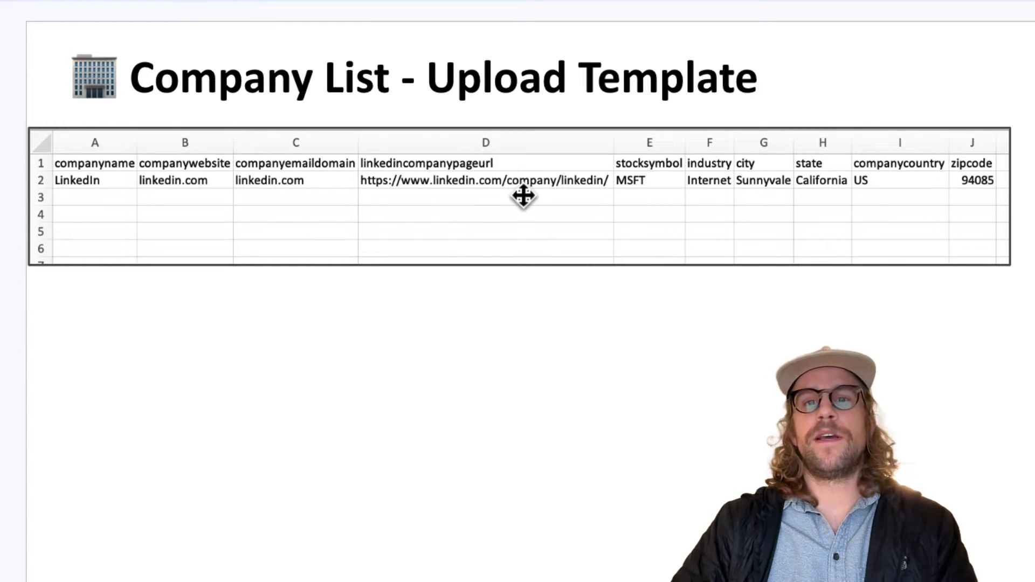
{"action": "mouse_move", "coordinate": [491, 191]}
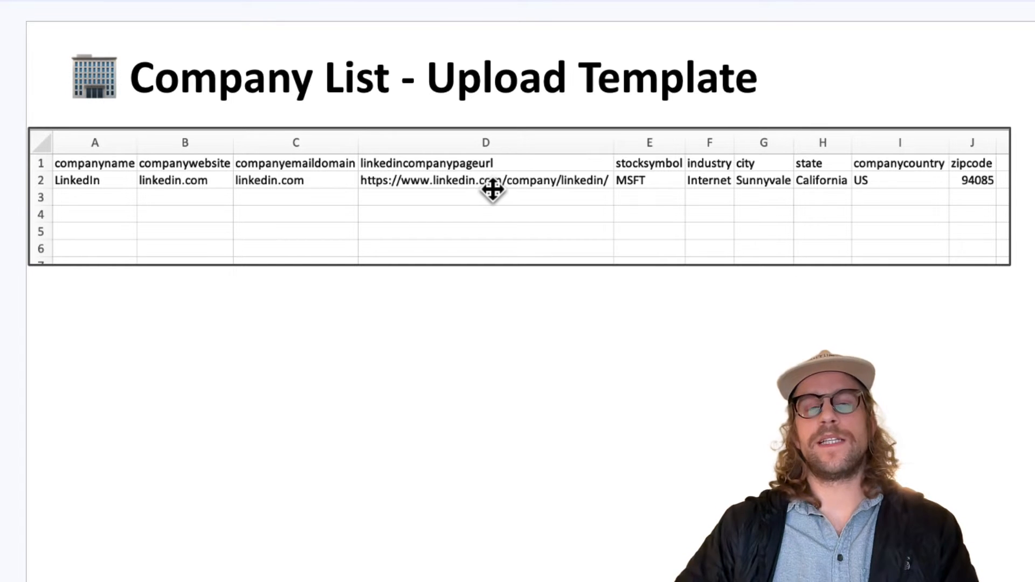
{"action": "mouse_move", "coordinate": [650, 181]}
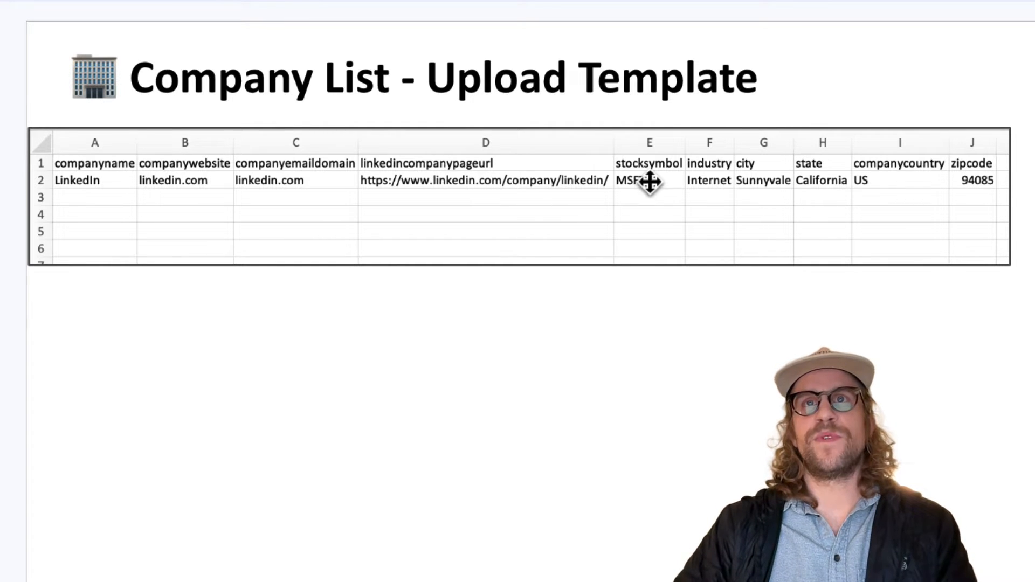
{"action": "mouse_move", "coordinate": [136, 197]}
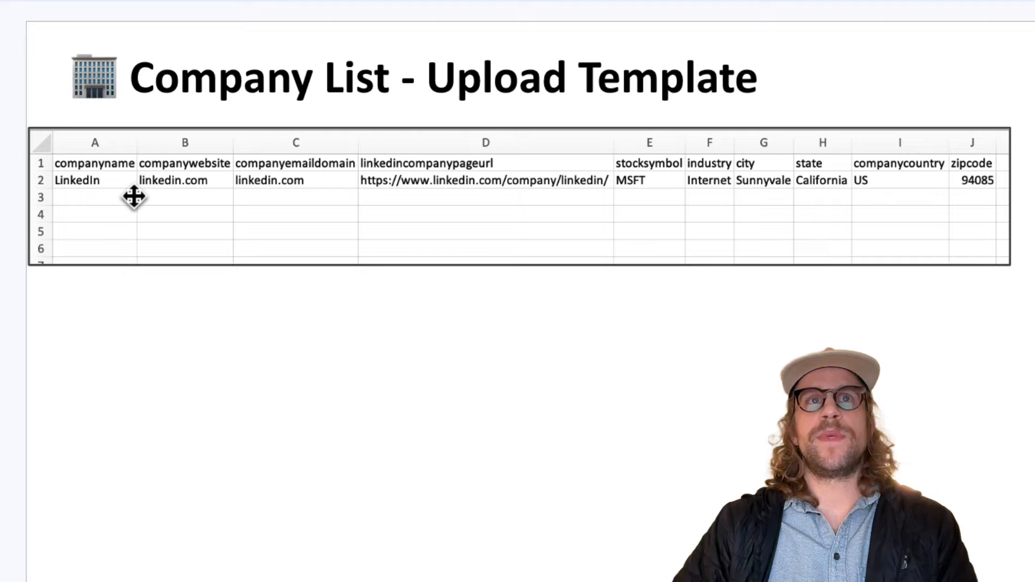
{"action": "mouse_move", "coordinate": [503, 189]}
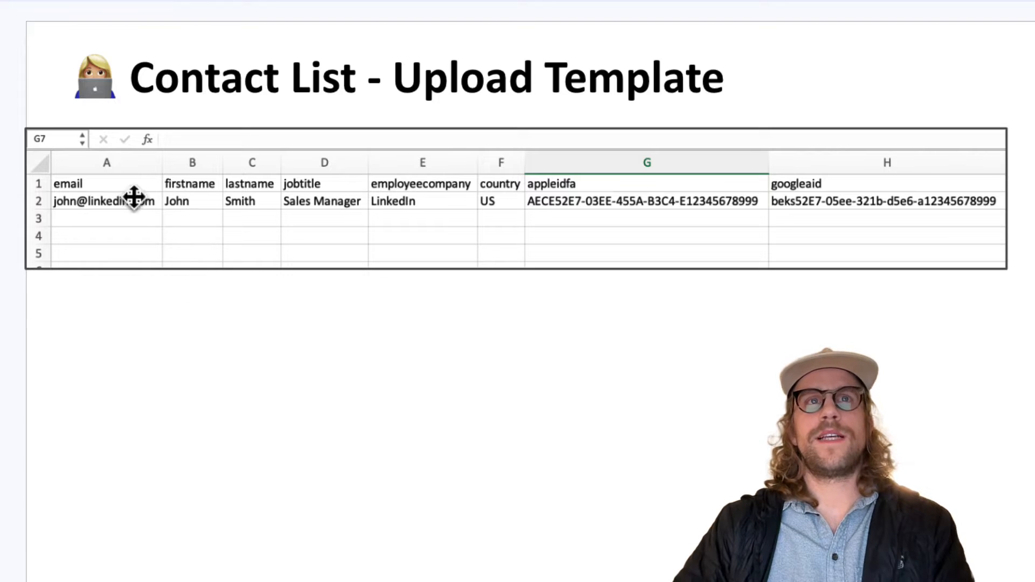
{"action": "mouse_move", "coordinate": [273, 192]}
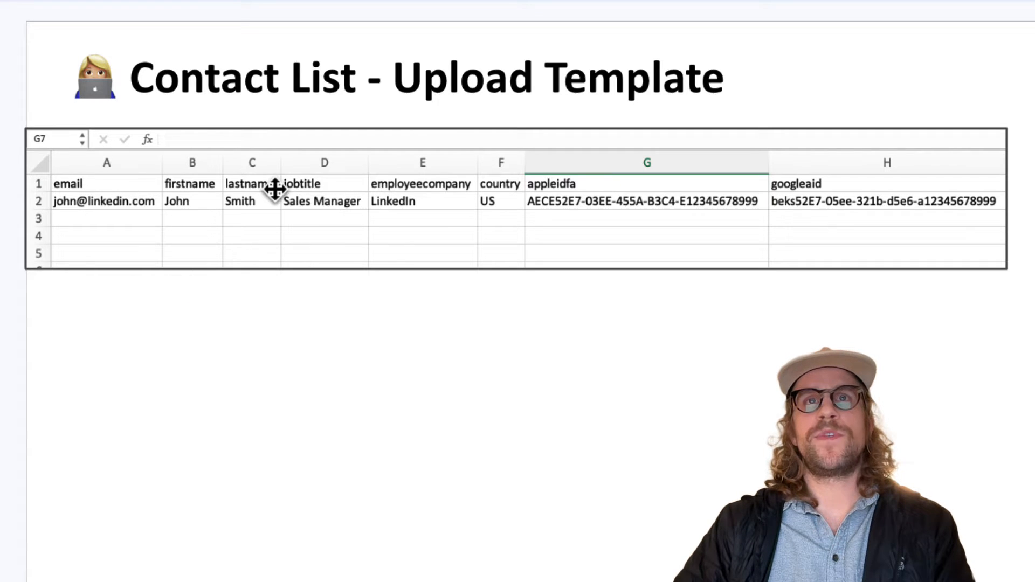
{"action": "mouse_move", "coordinate": [491, 205]}
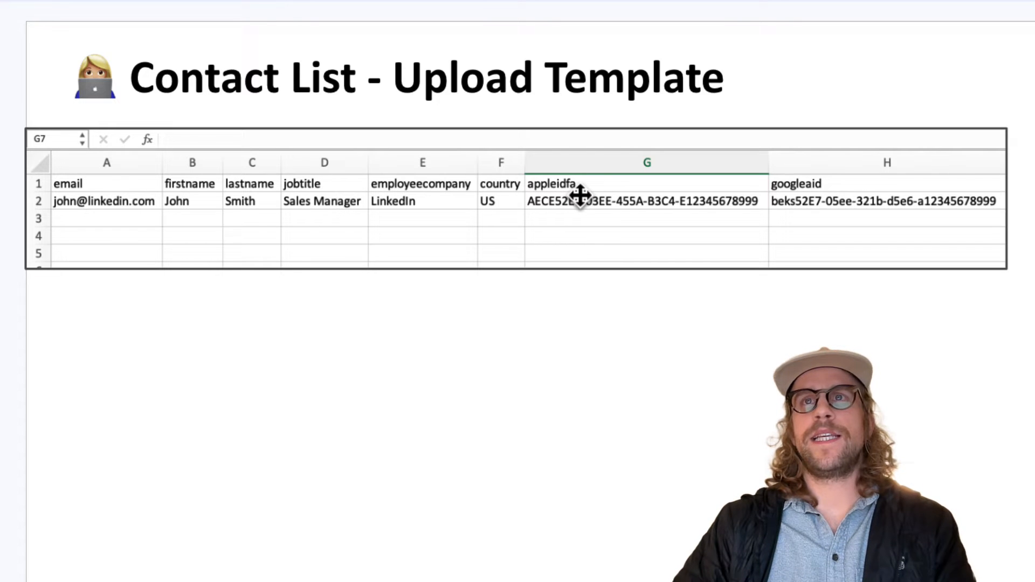
{"action": "mouse_move", "coordinate": [830, 194]}
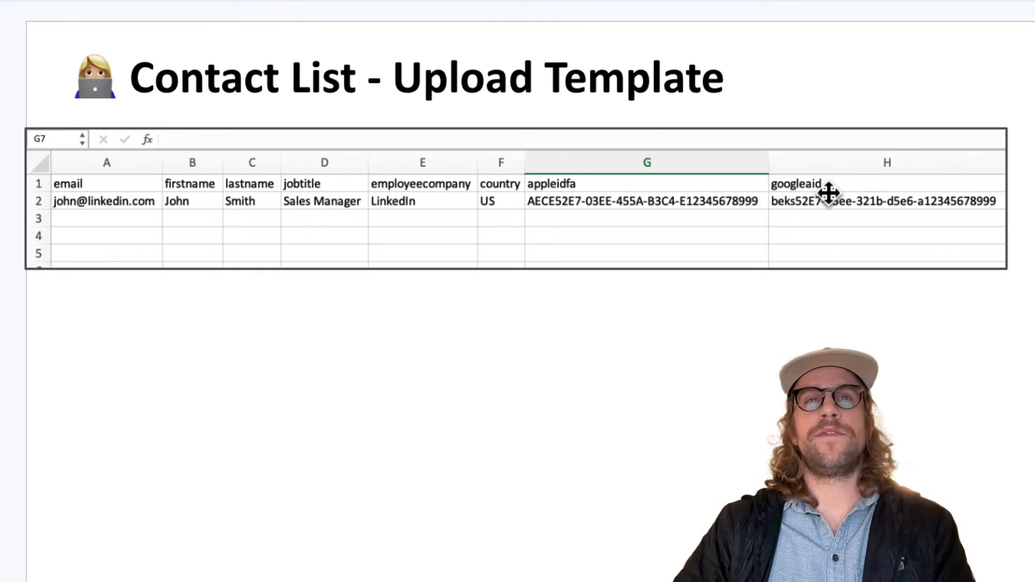
{"action": "mouse_move", "coordinate": [208, 314]}
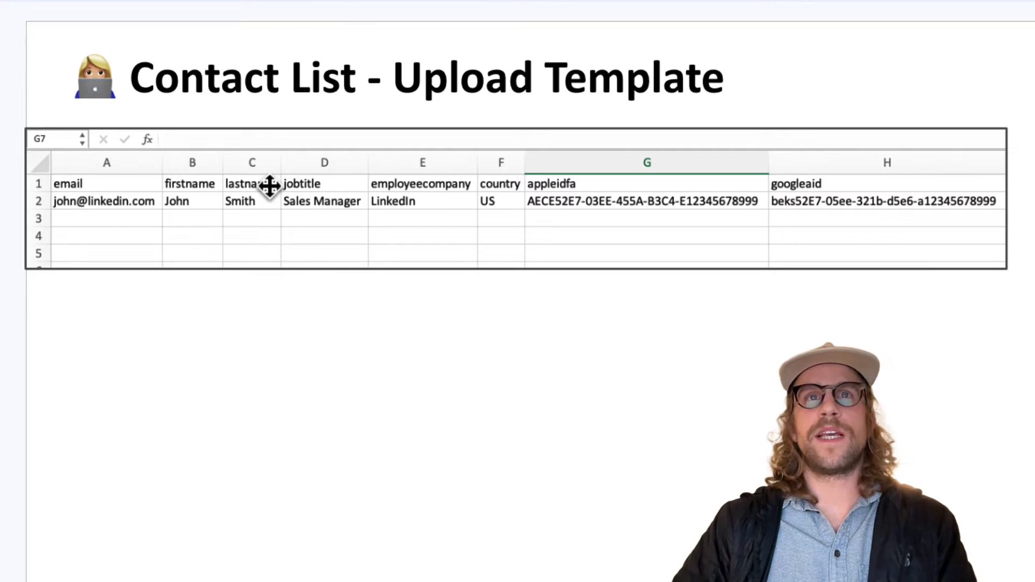
{"action": "mouse_move", "coordinate": [329, 201]}
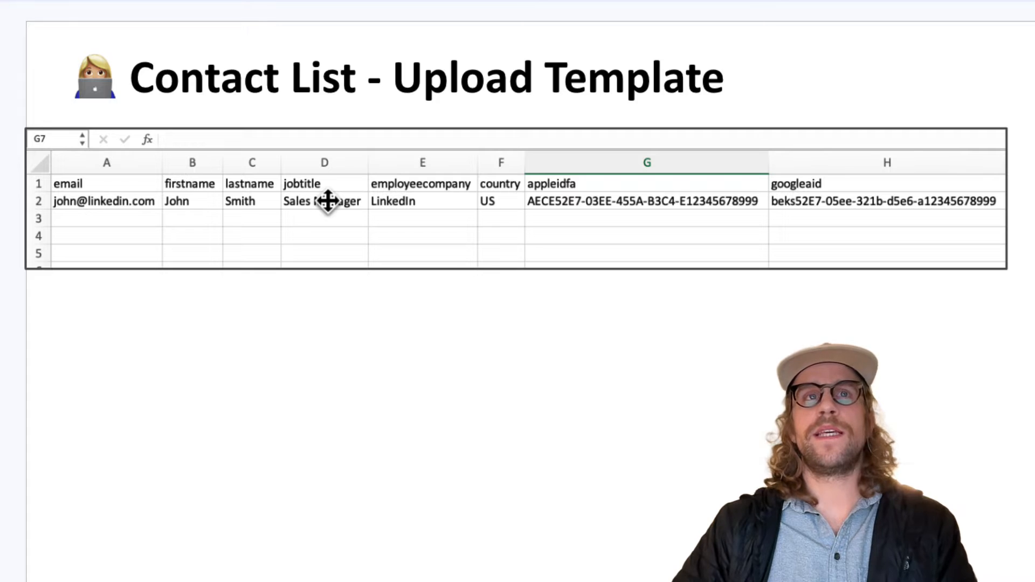
{"action": "mouse_move", "coordinate": [198, 203]}
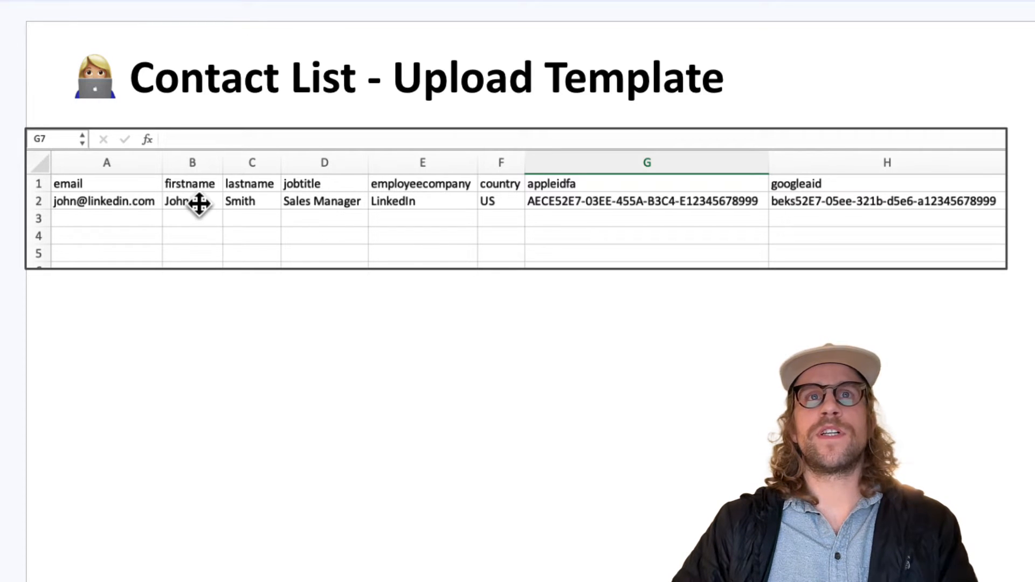
{"action": "mouse_move", "coordinate": [161, 208]}
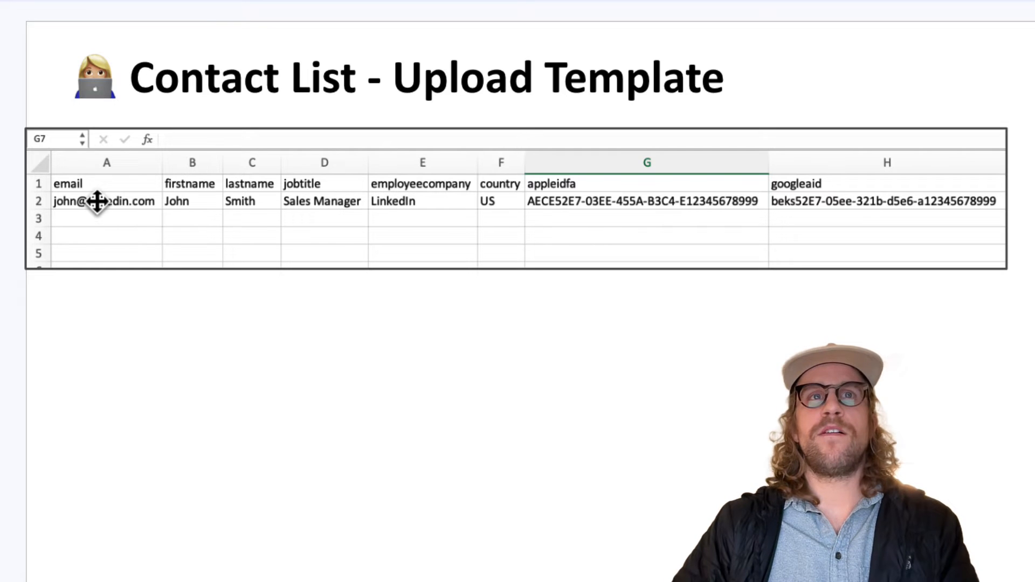
{"action": "mouse_move", "coordinate": [99, 262]}
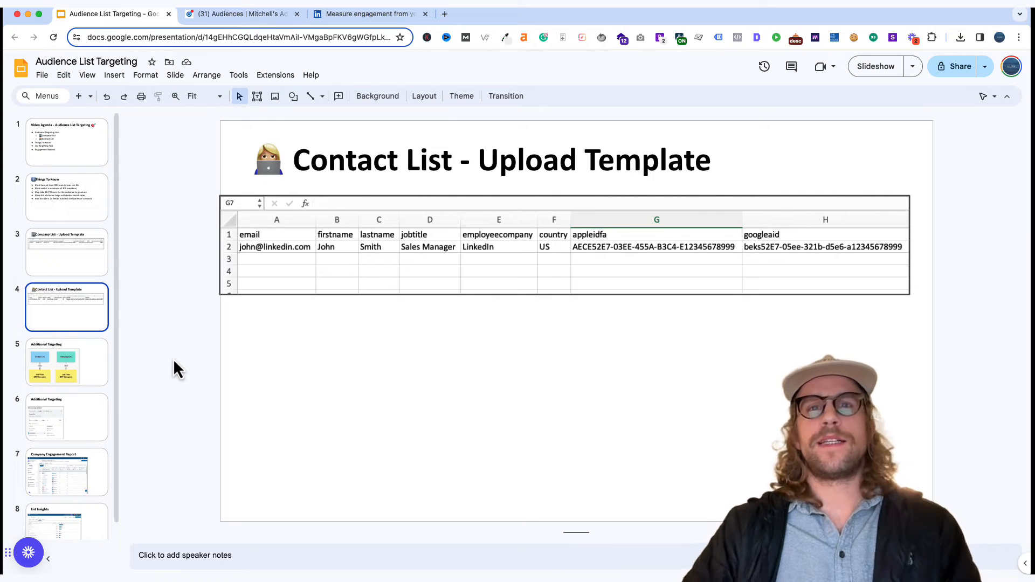
{"action": "mouse_move", "coordinate": [89, 412]}
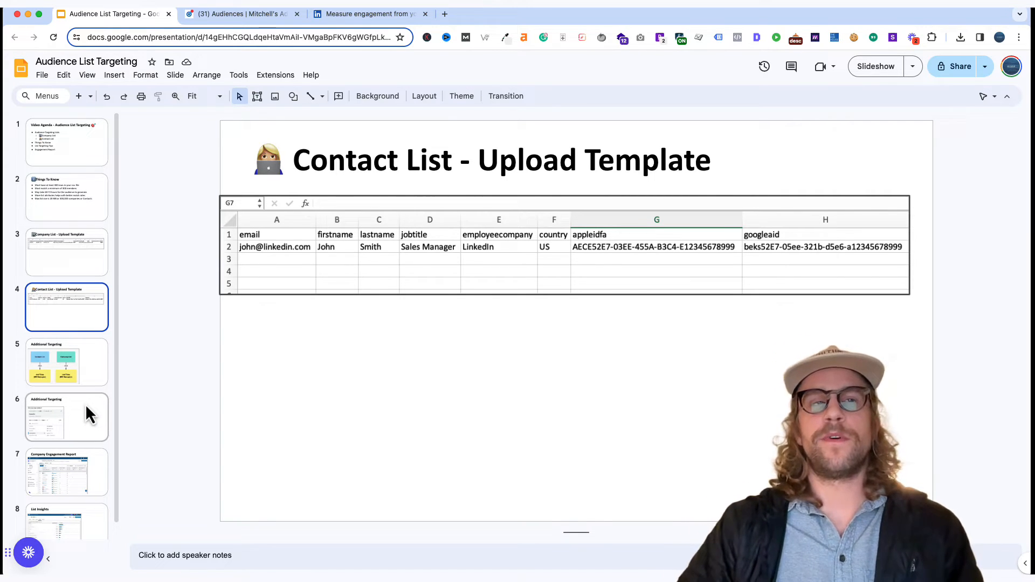
{"action": "left_click", "coordinate": [66, 417]}
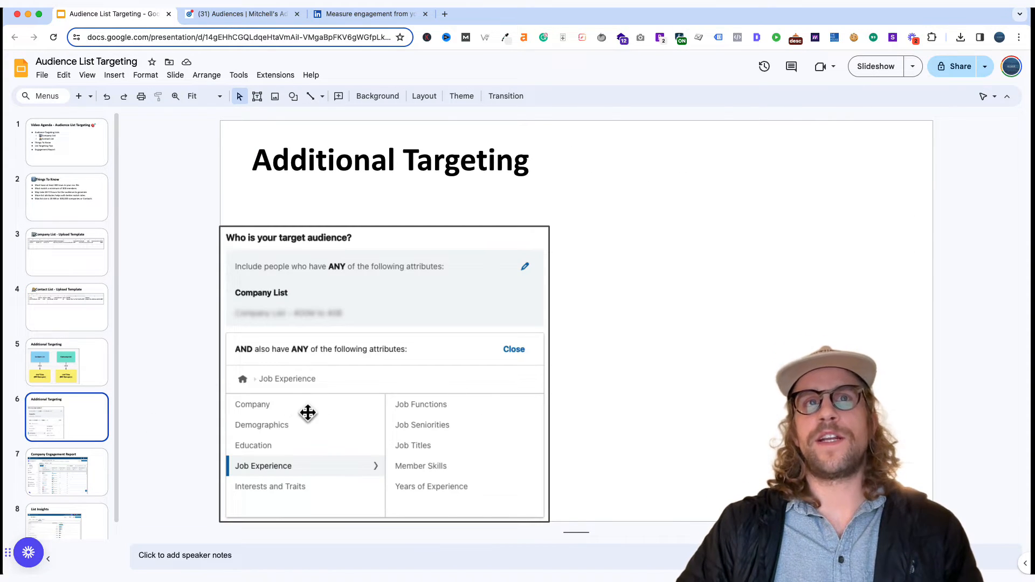
{"action": "mouse_move", "coordinate": [332, 411]}
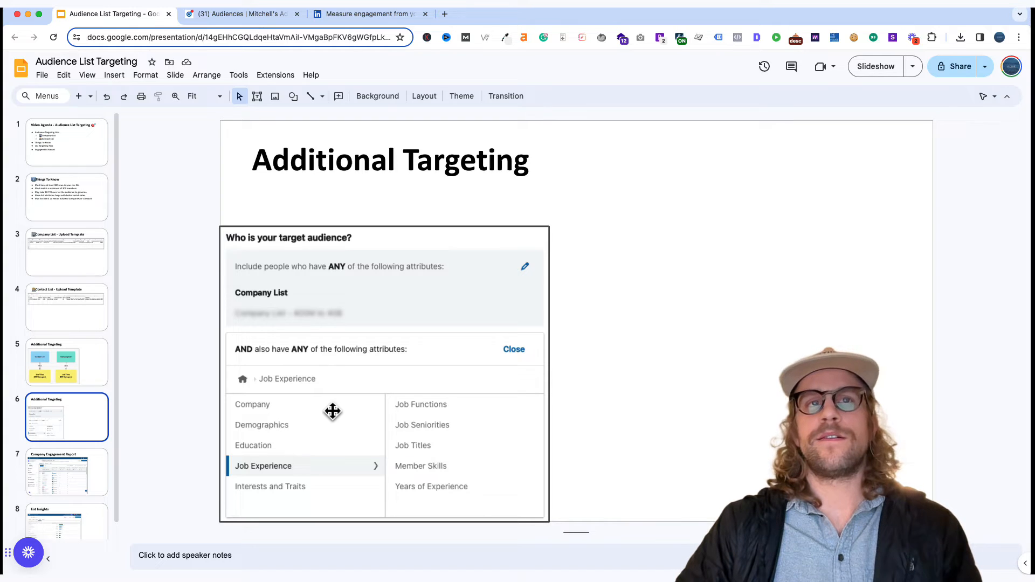
{"action": "mouse_move", "coordinate": [341, 296]}
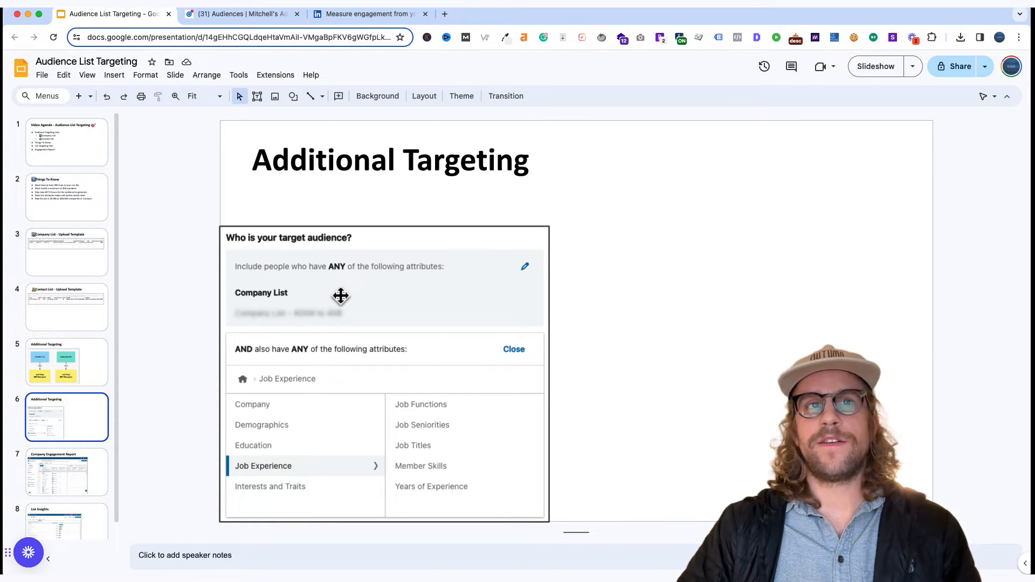
{"action": "mouse_move", "coordinate": [403, 424]}
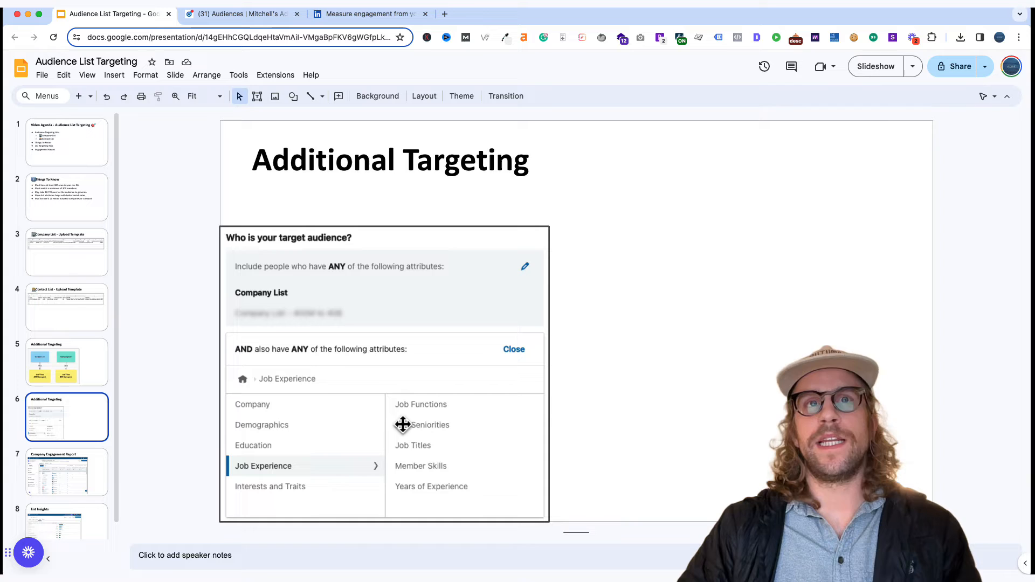
{"action": "mouse_move", "coordinate": [429, 429]}
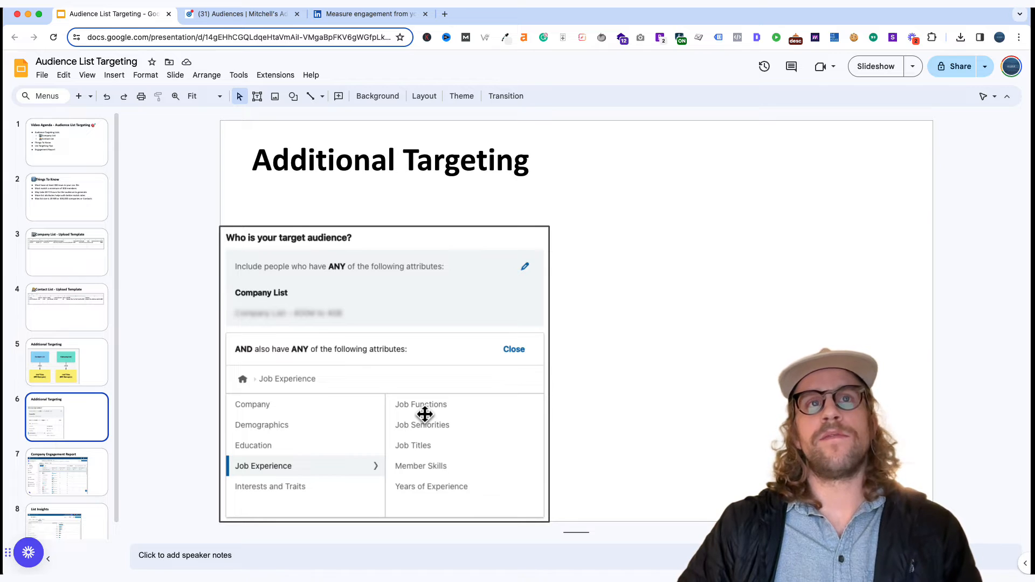
{"action": "mouse_move", "coordinate": [443, 447]}
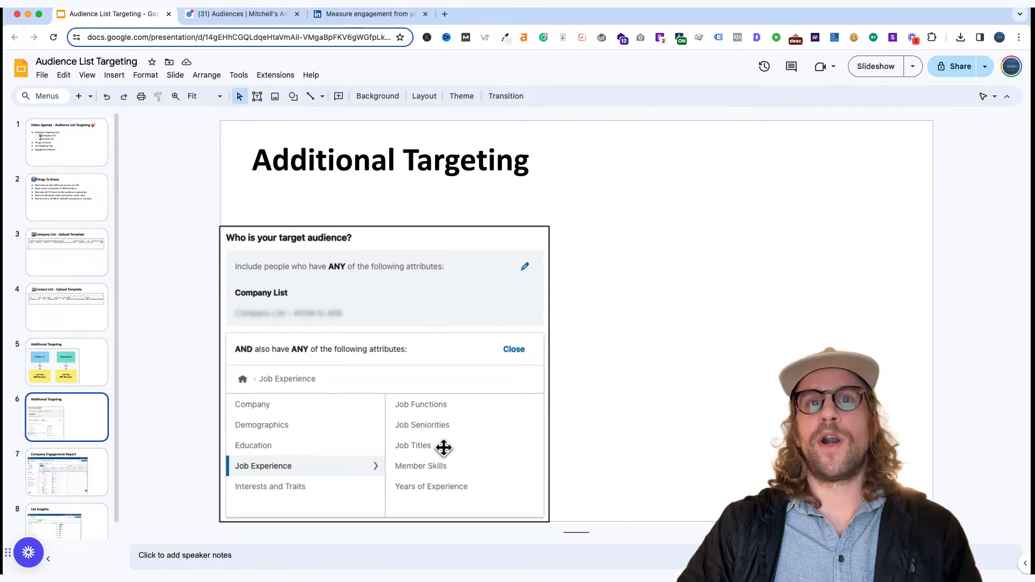
{"action": "mouse_move", "coordinate": [417, 453]}
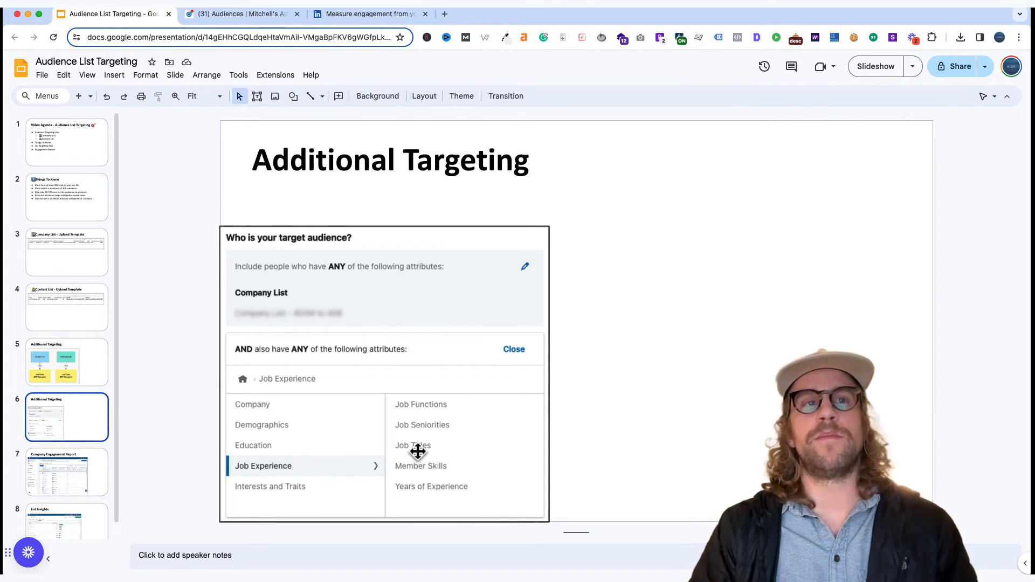
{"action": "mouse_move", "coordinate": [83, 383]}
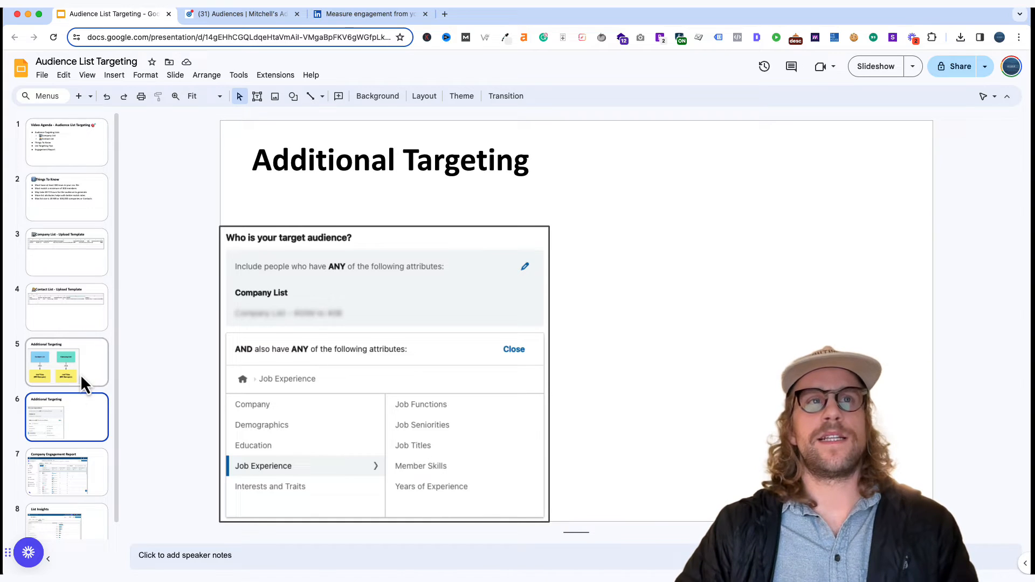
Revisit the slide 5 Additional Targeting flowchart, then advance to the Company Engagement Report slide.
{"action": "left_click", "coordinate": [66, 362]}
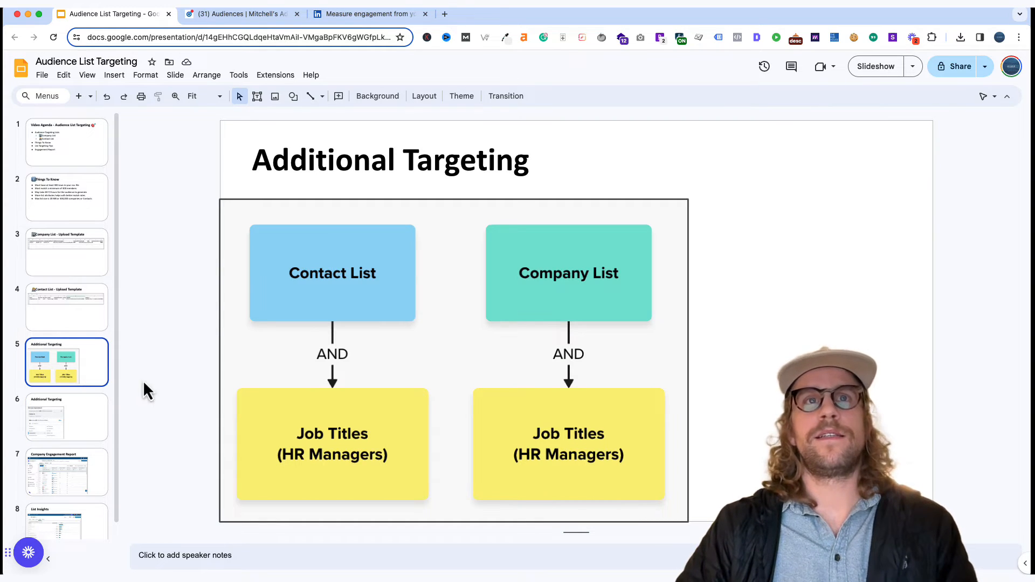
{"action": "mouse_move", "coordinate": [574, 380]}
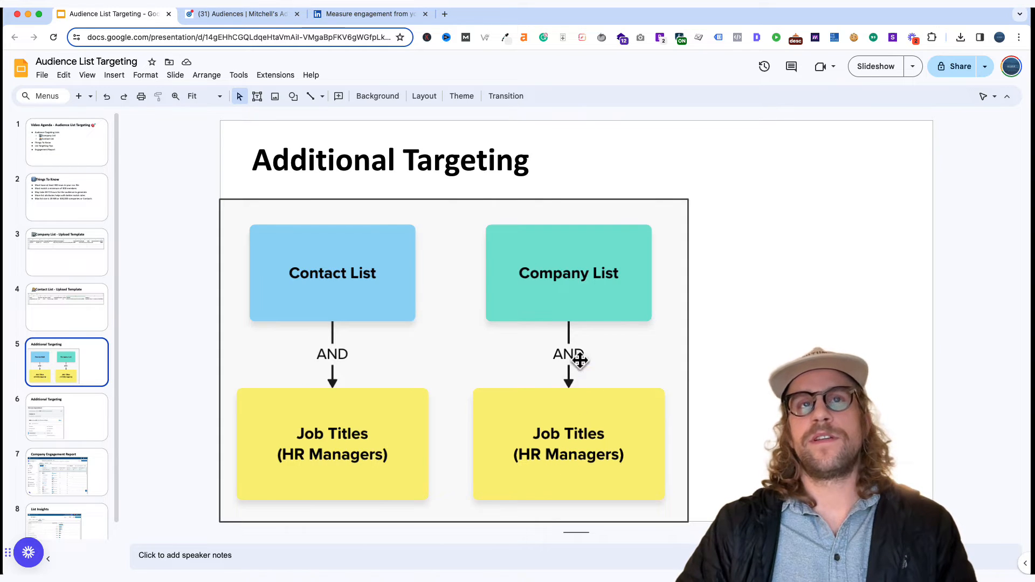
{"action": "mouse_move", "coordinate": [335, 473]}
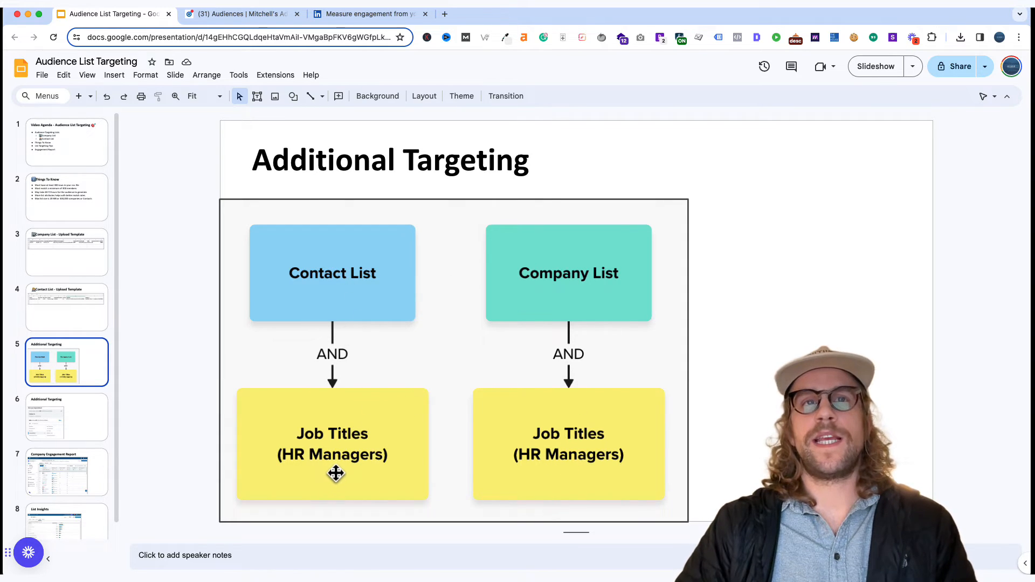
{"action": "mouse_move", "coordinate": [335, 457]}
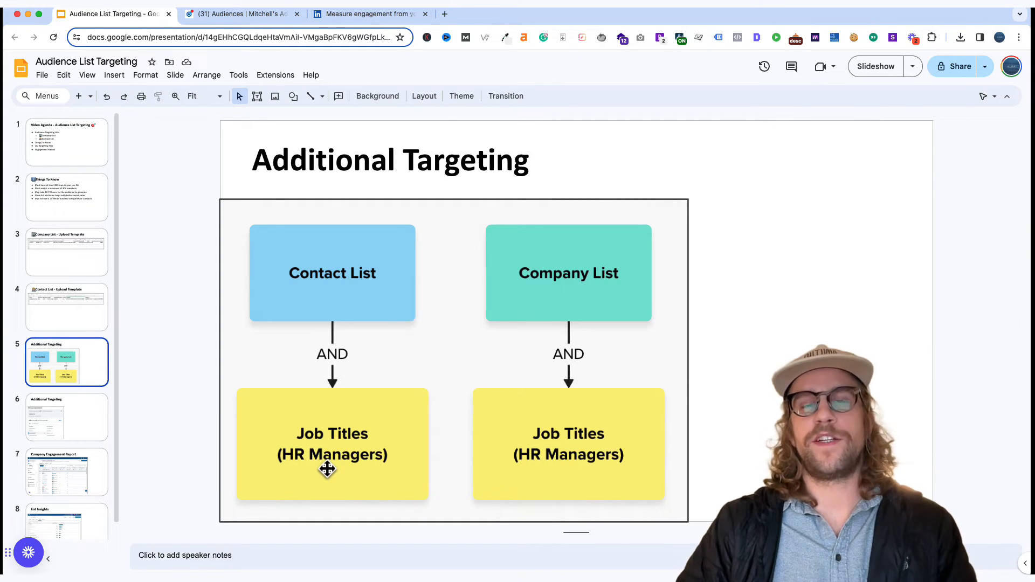
{"action": "mouse_move", "coordinate": [231, 387]}
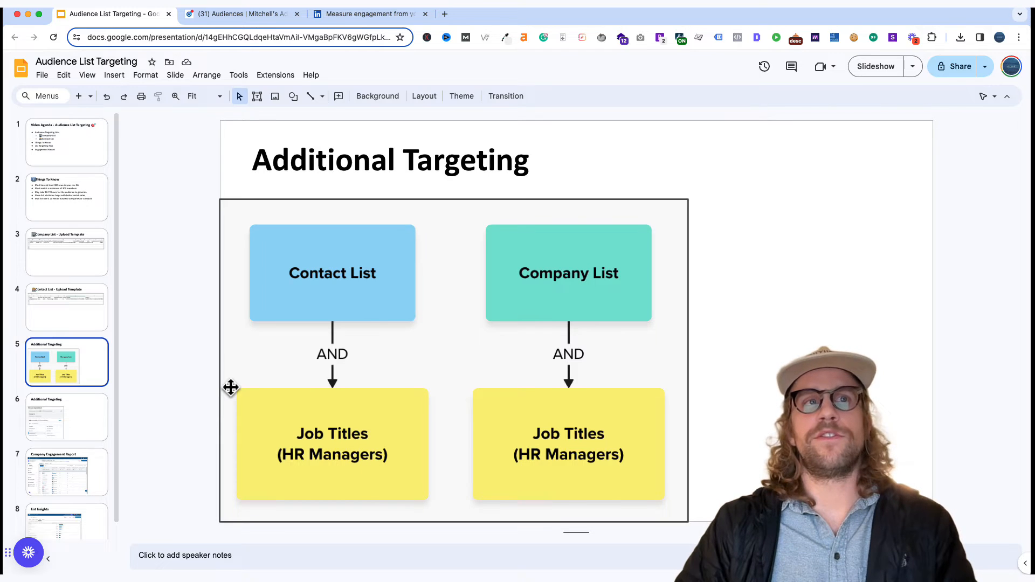
{"action": "left_click", "coordinate": [66, 471]}
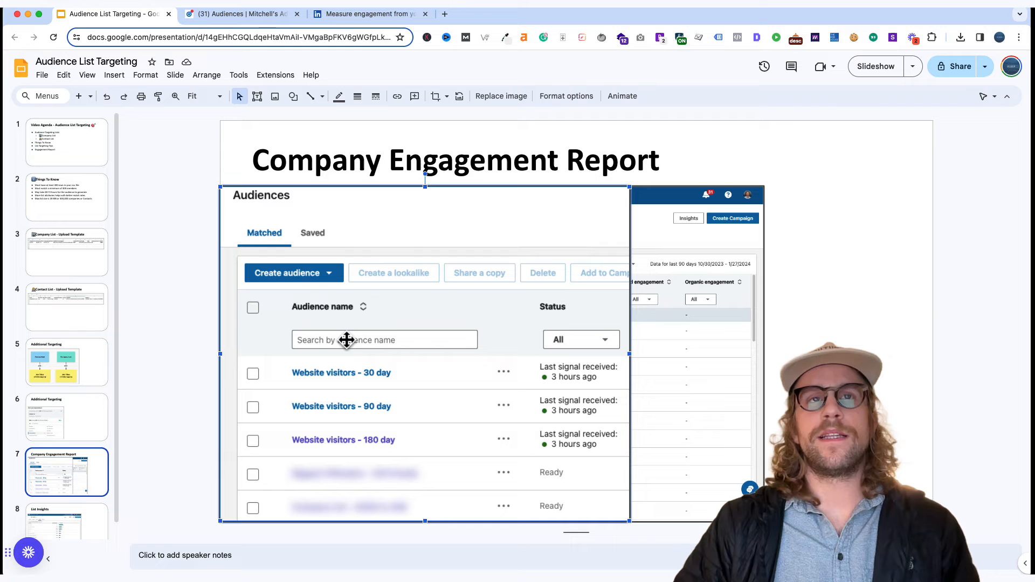
{"action": "mouse_move", "coordinate": [276, 226]}
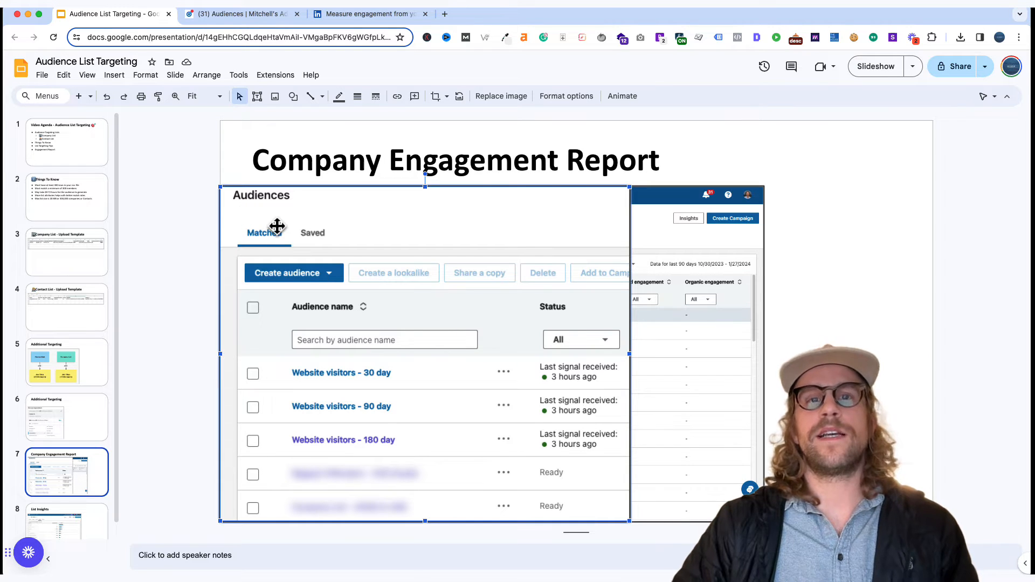
{"action": "mouse_move", "coordinate": [330, 476]}
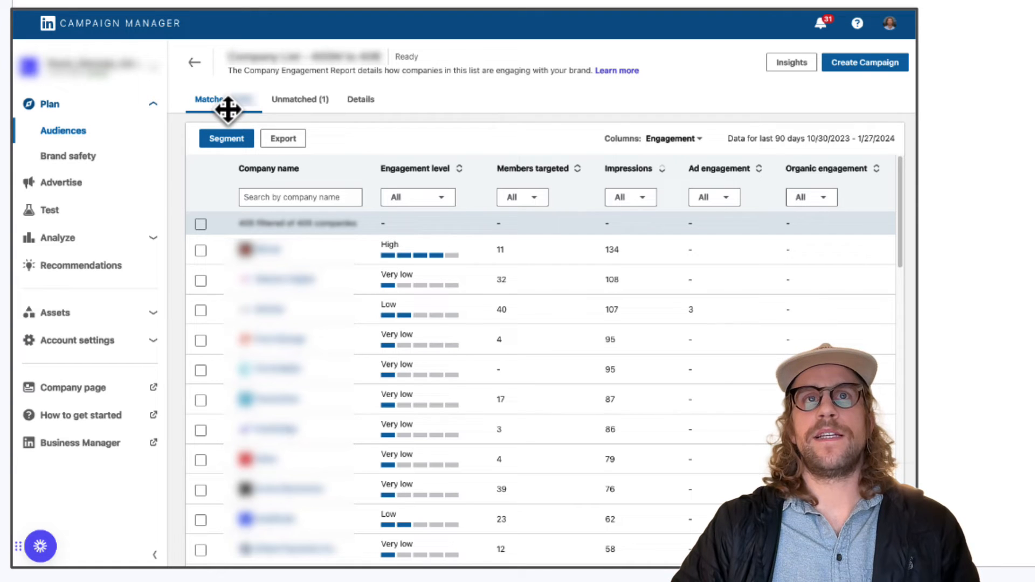
{"action": "mouse_move", "coordinate": [300, 101]}
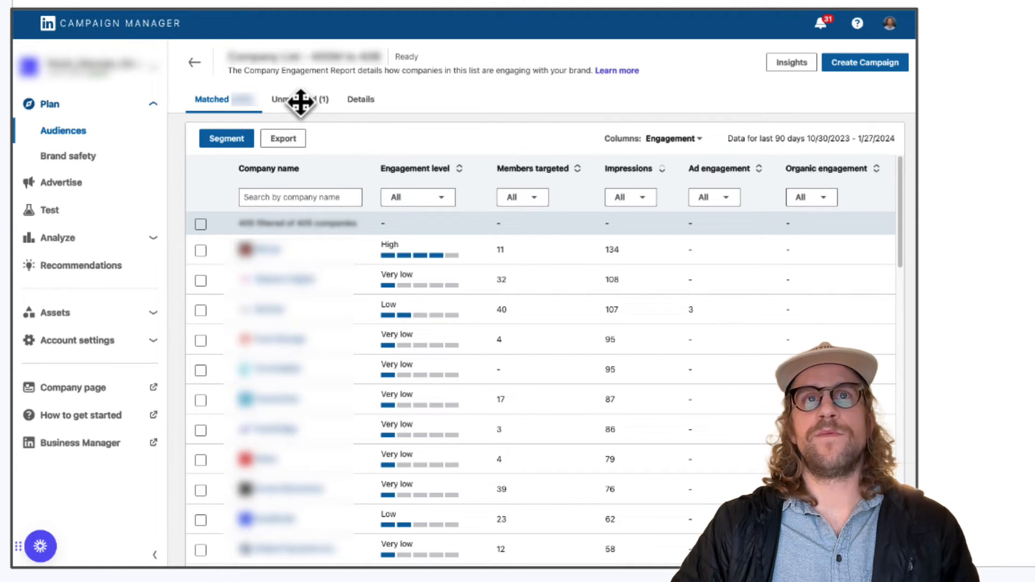
{"action": "mouse_move", "coordinate": [438, 174]}
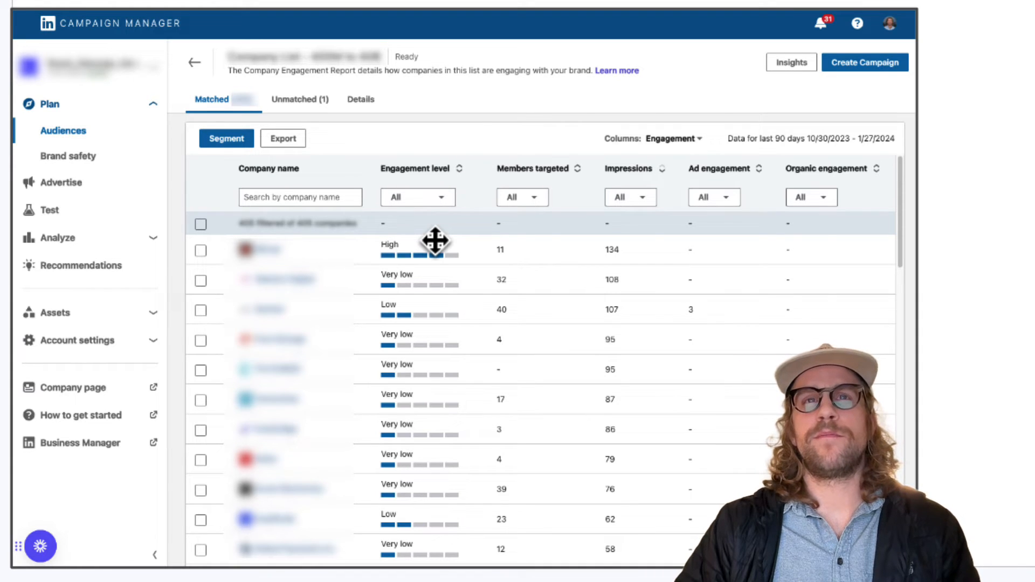
{"action": "mouse_move", "coordinate": [273, 244]}
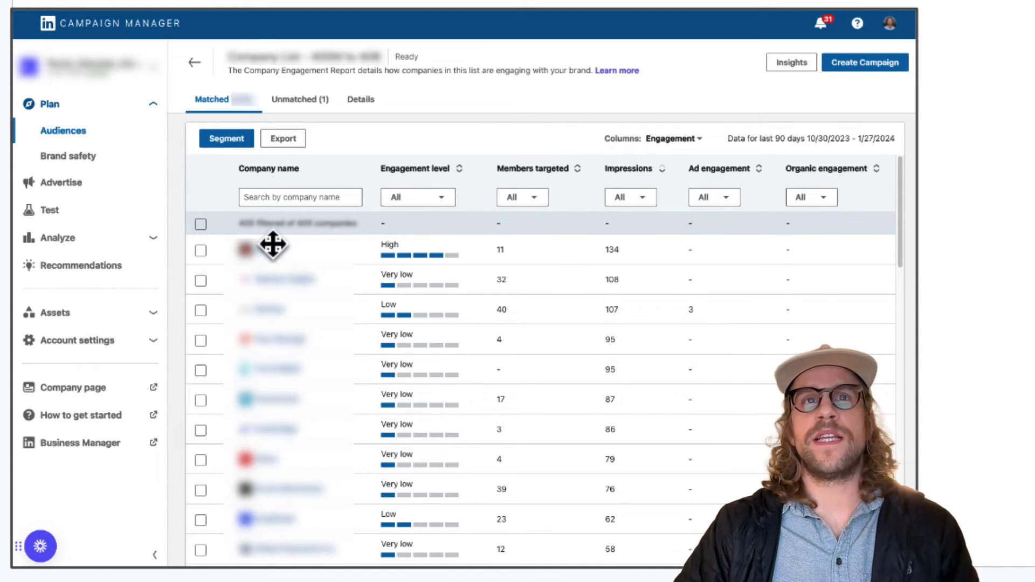
{"action": "mouse_move", "coordinate": [393, 270]}
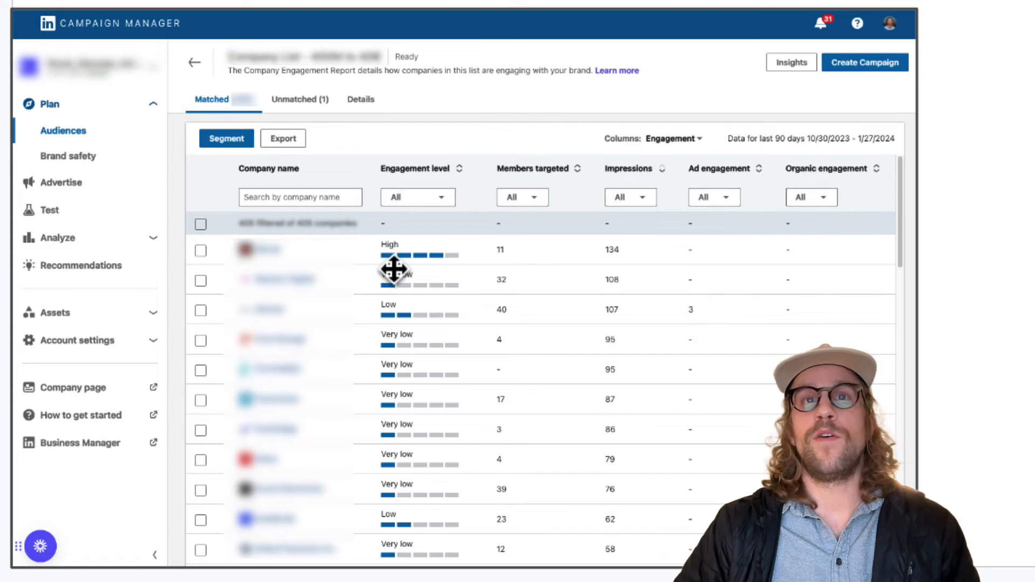
{"action": "mouse_move", "coordinate": [407, 259]}
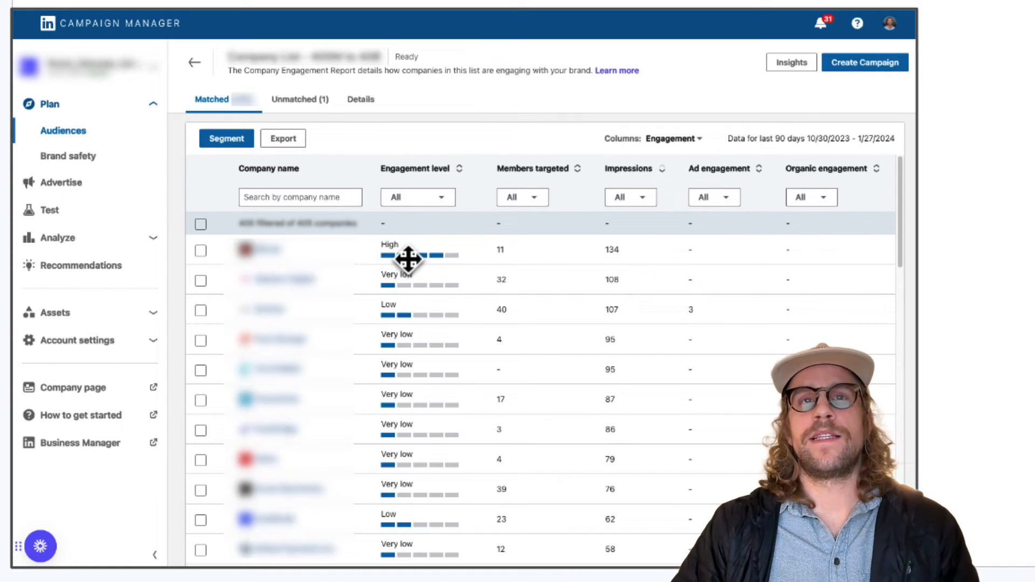
{"action": "mouse_move", "coordinate": [429, 253]}
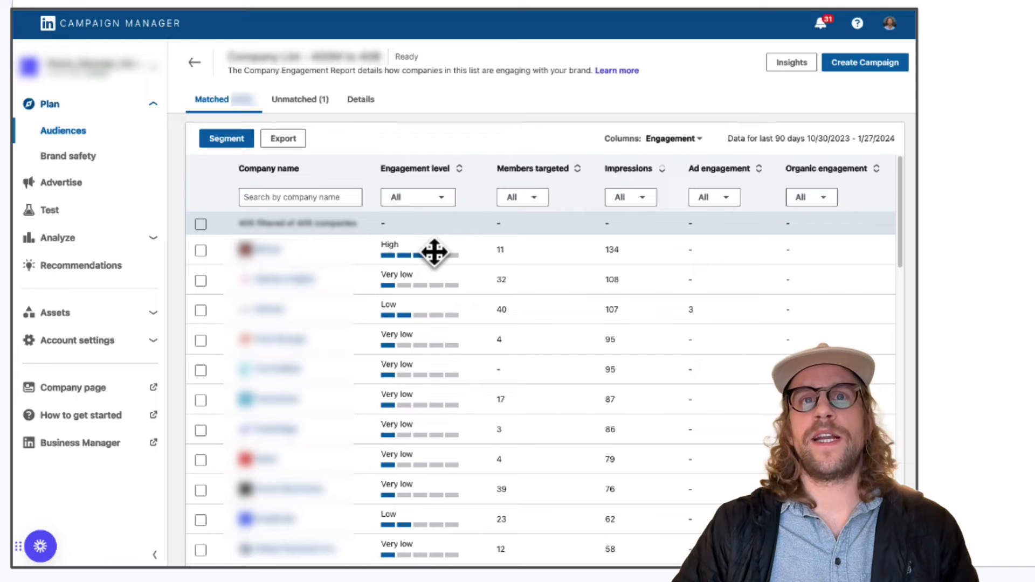
{"action": "mouse_move", "coordinate": [414, 249]}
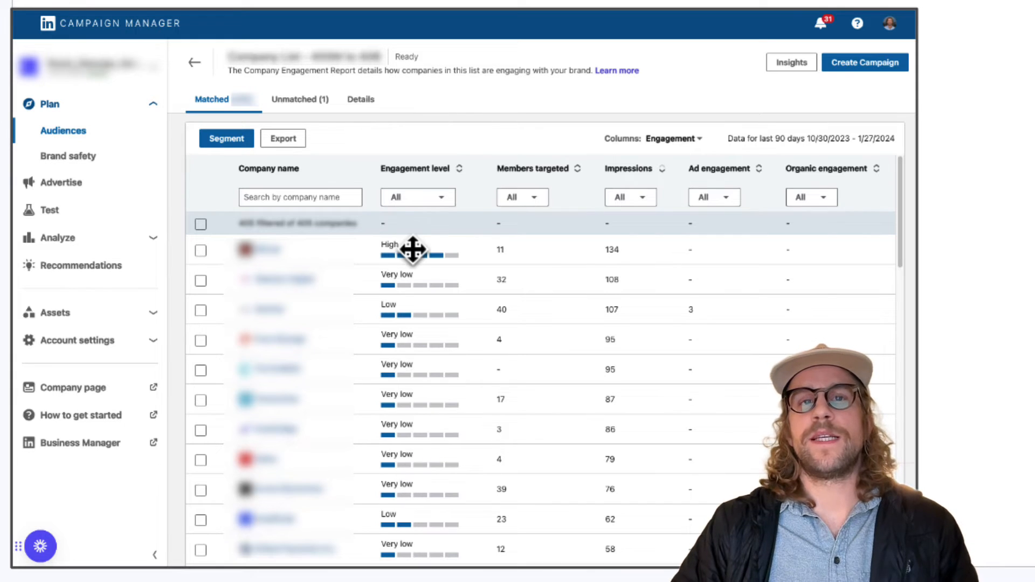
{"action": "mouse_move", "coordinate": [415, 274]}
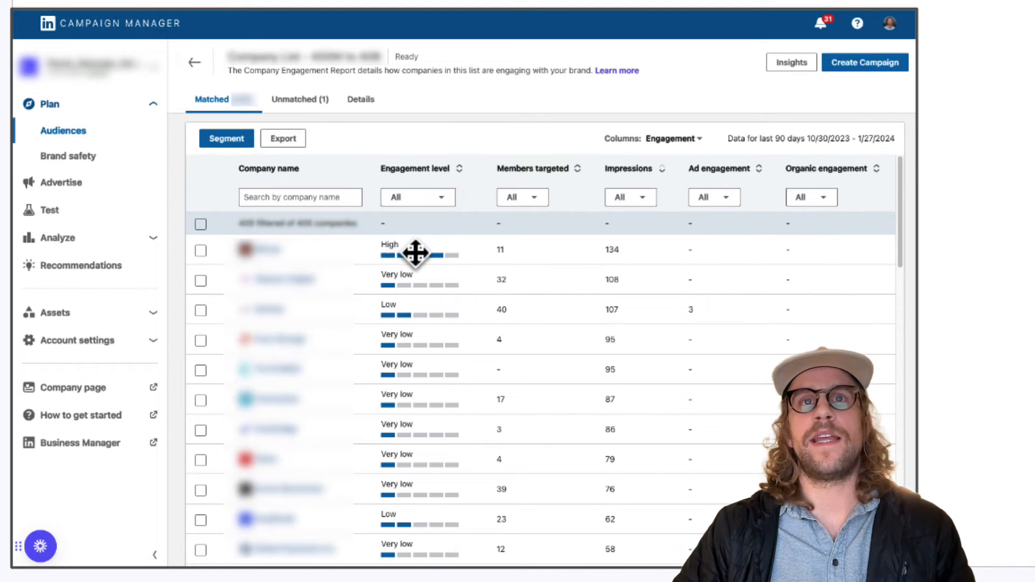
{"action": "mouse_move", "coordinate": [518, 270]}
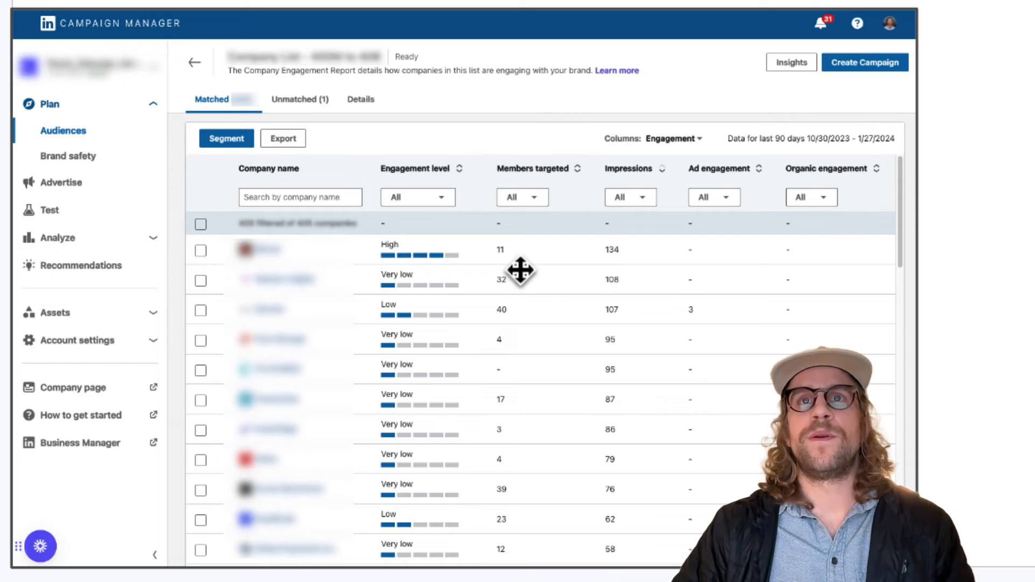
{"action": "mouse_move", "coordinate": [627, 186]}
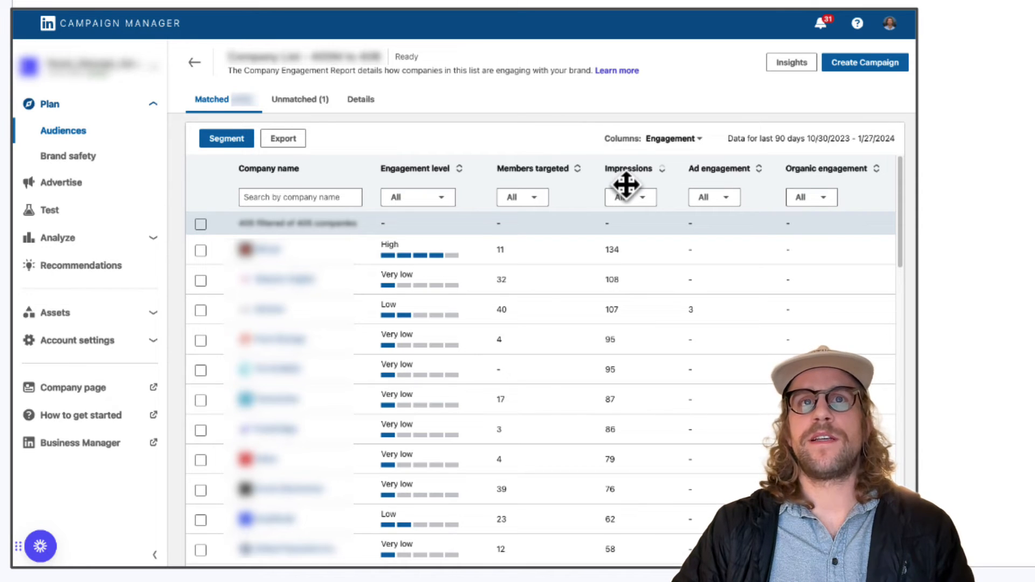
{"action": "mouse_move", "coordinate": [300, 317]}
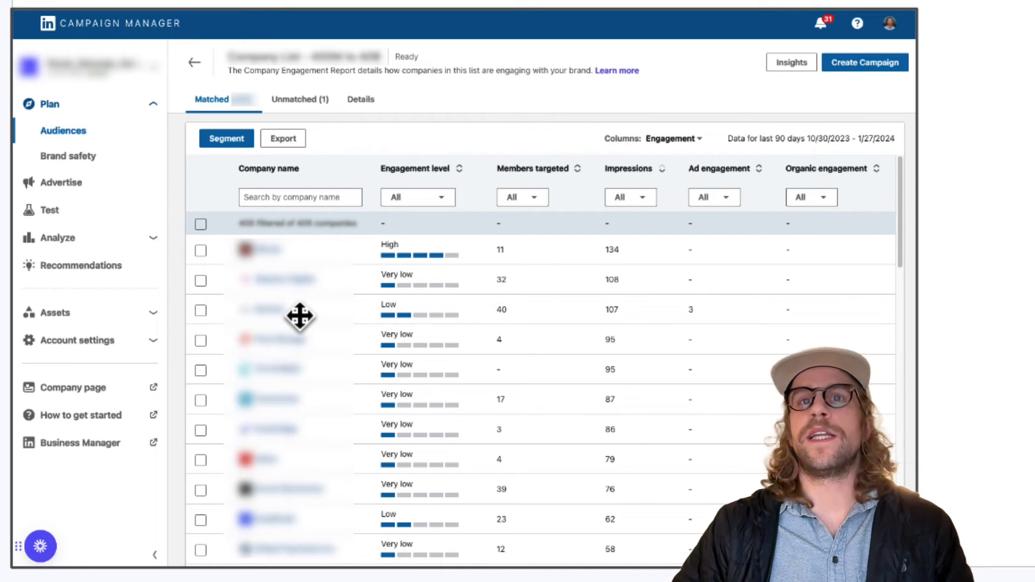
{"action": "mouse_move", "coordinate": [601, 291]}
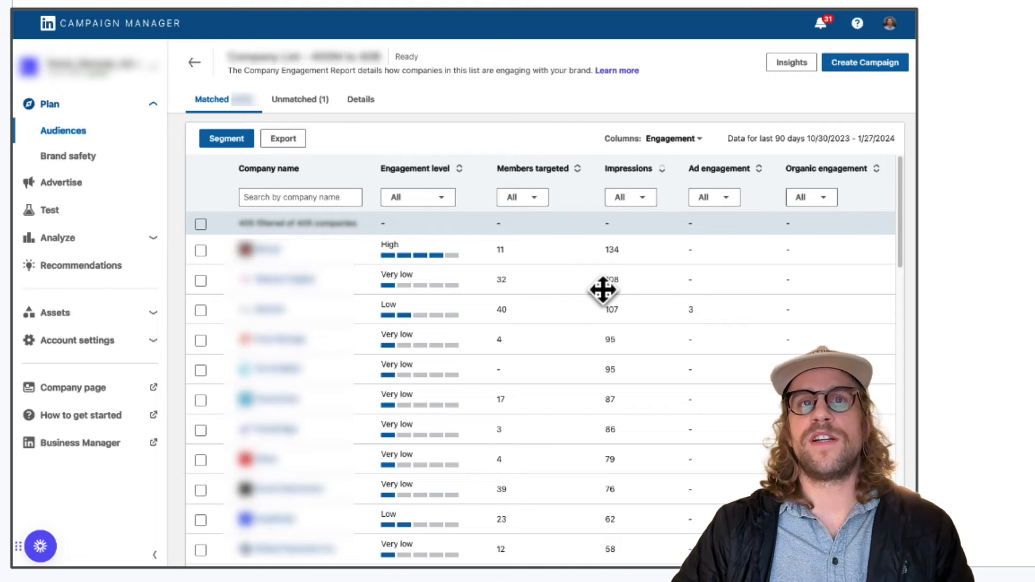
{"action": "mouse_move", "coordinate": [603, 285]}
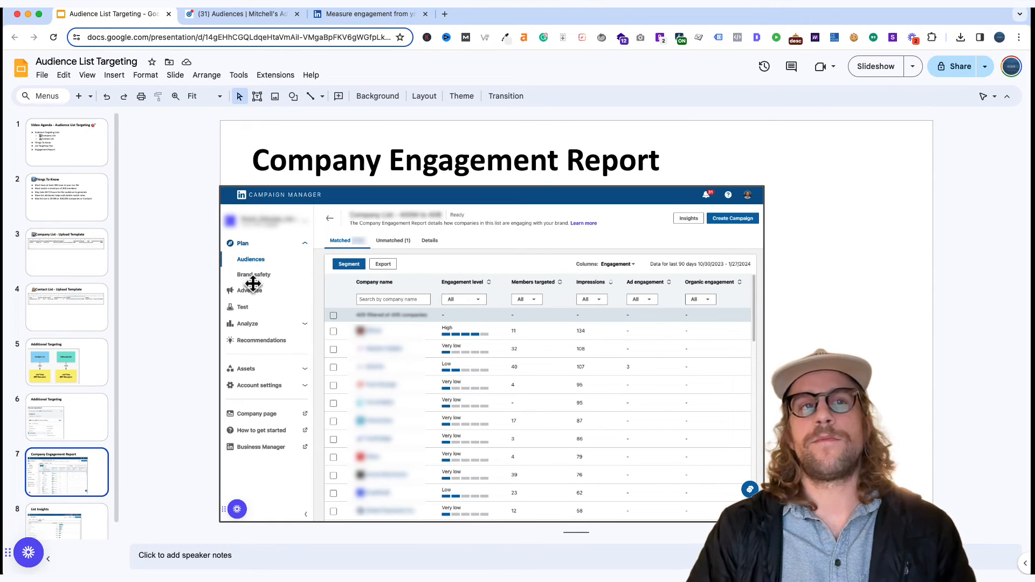
Show the List Insights slide screenshot, then switch to the Campaign Manager Audiences page.
{"action": "left_click", "coordinate": [66, 512]}
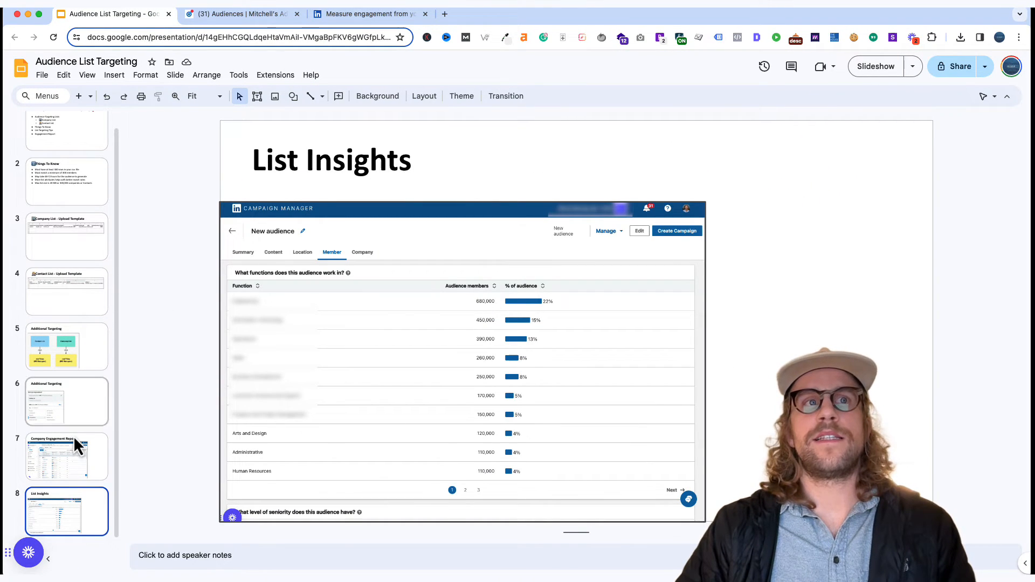
{"action": "left_click", "coordinate": [66, 457]}
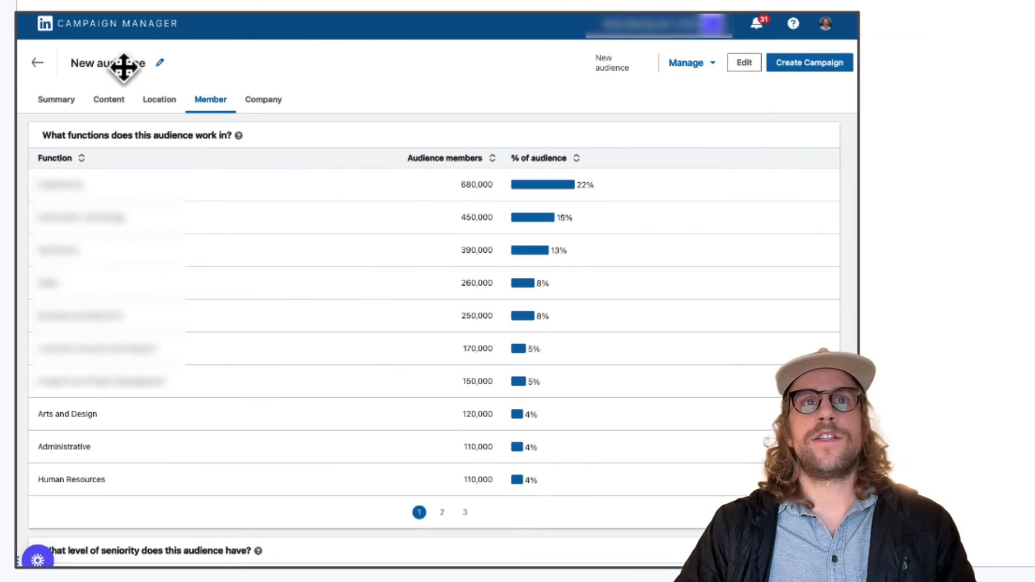
{"action": "mouse_move", "coordinate": [166, 190]}
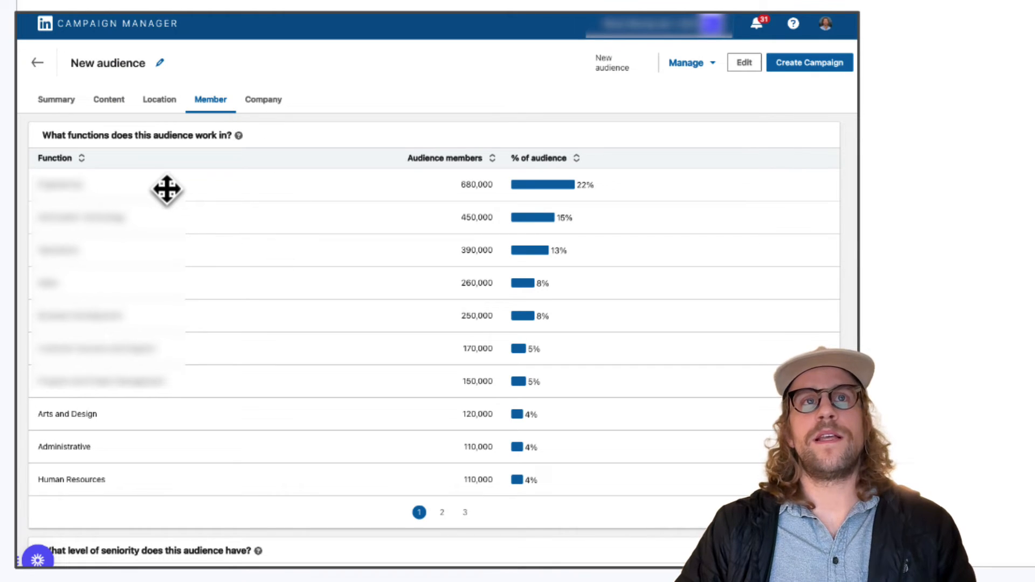
{"action": "mouse_move", "coordinate": [111, 100]}
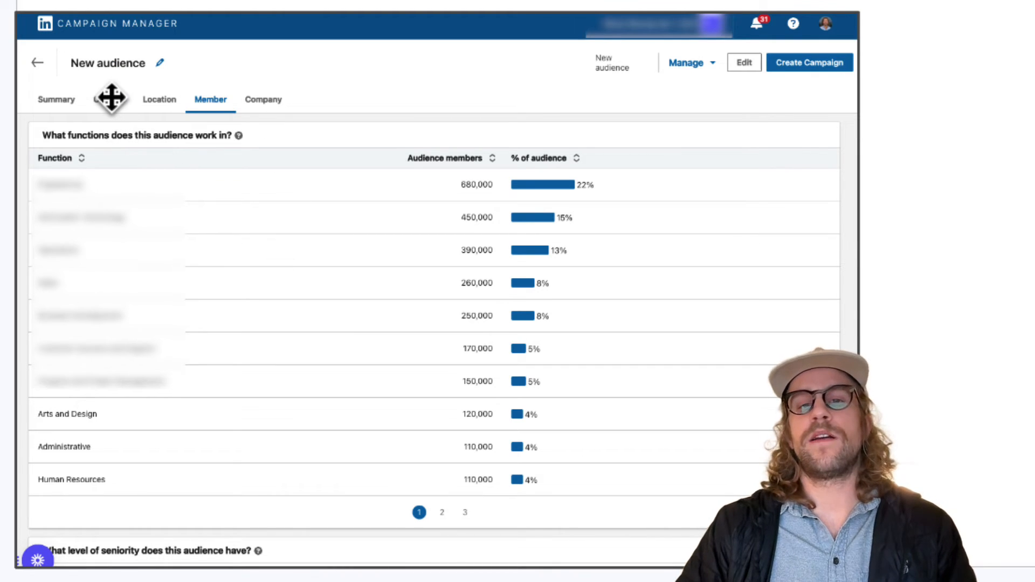
{"action": "mouse_move", "coordinate": [165, 98]}
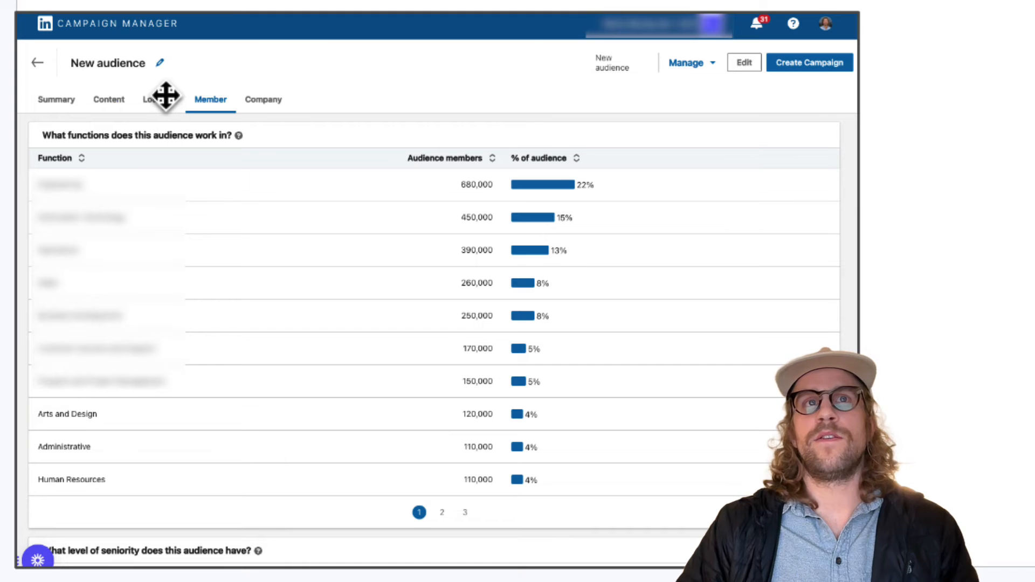
{"action": "mouse_move", "coordinate": [211, 103]}
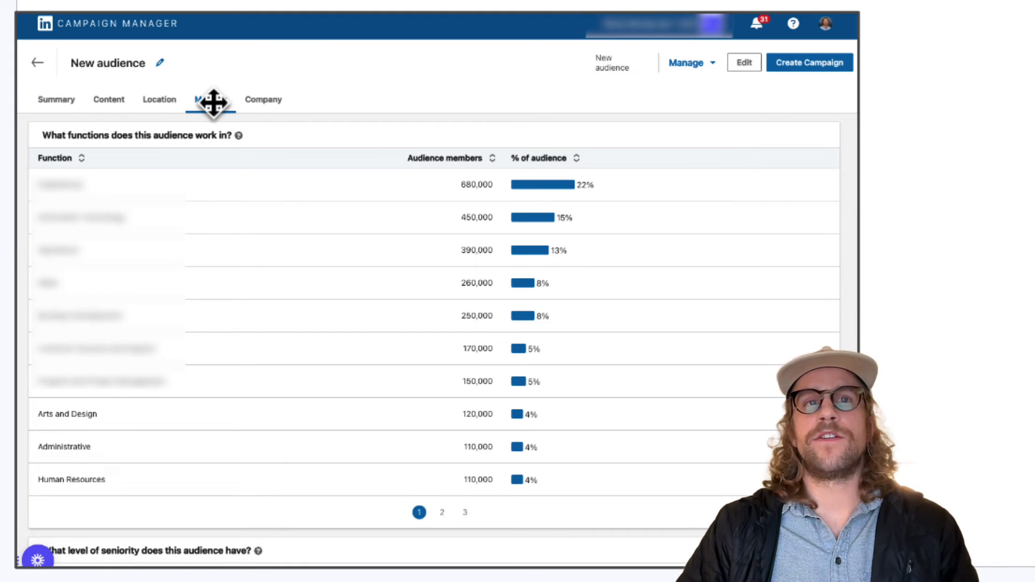
{"action": "mouse_move", "coordinate": [131, 277]}
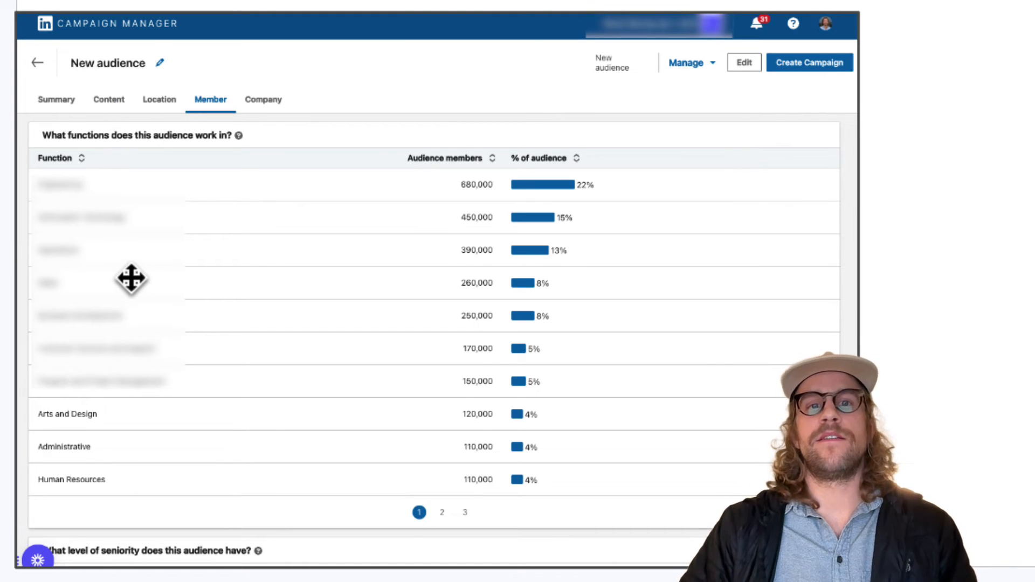
{"action": "mouse_move", "coordinate": [242, 554]}
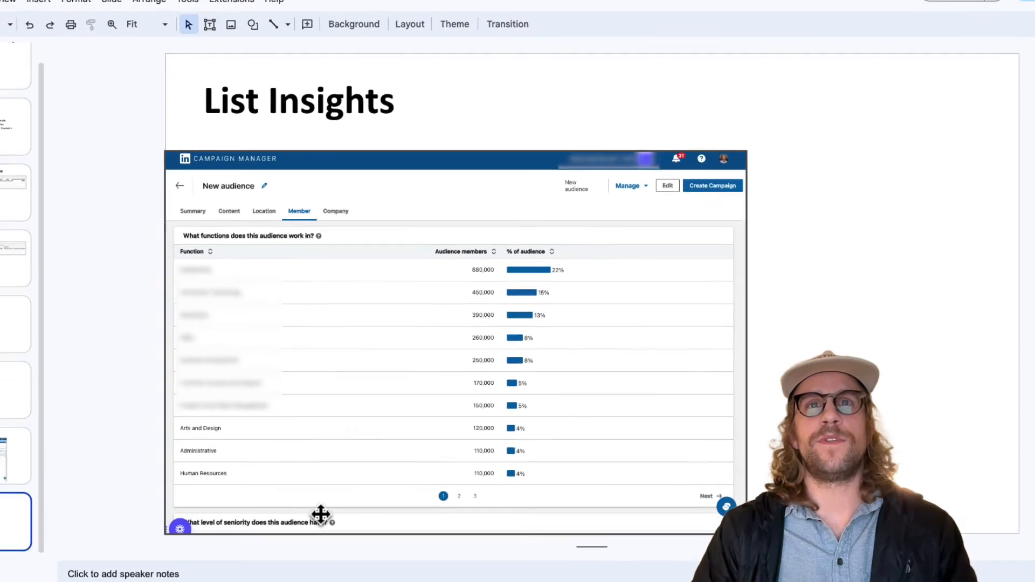
{"action": "left_click", "coordinate": [242, 14]}
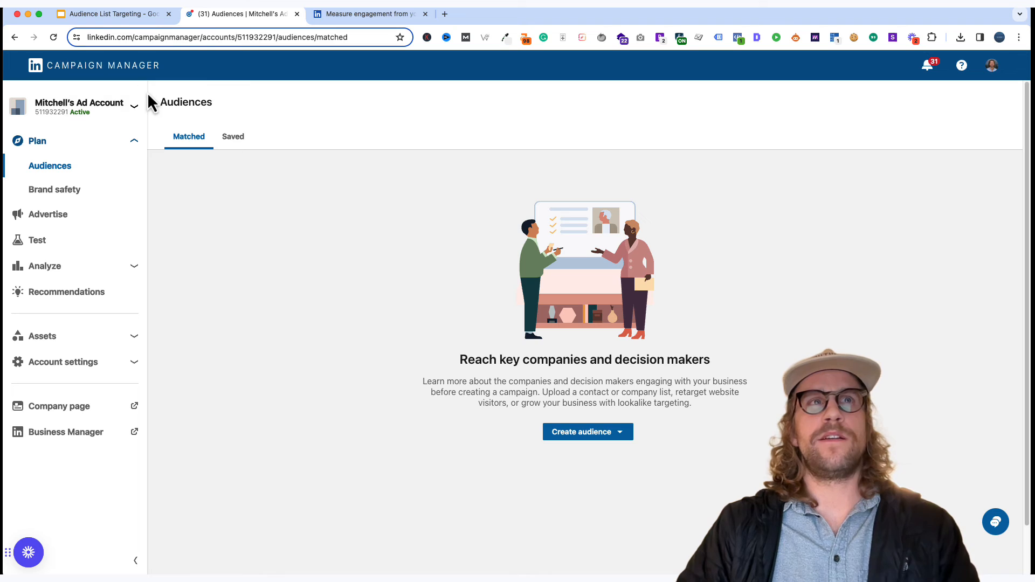
{"action": "mouse_move", "coordinate": [56, 171]}
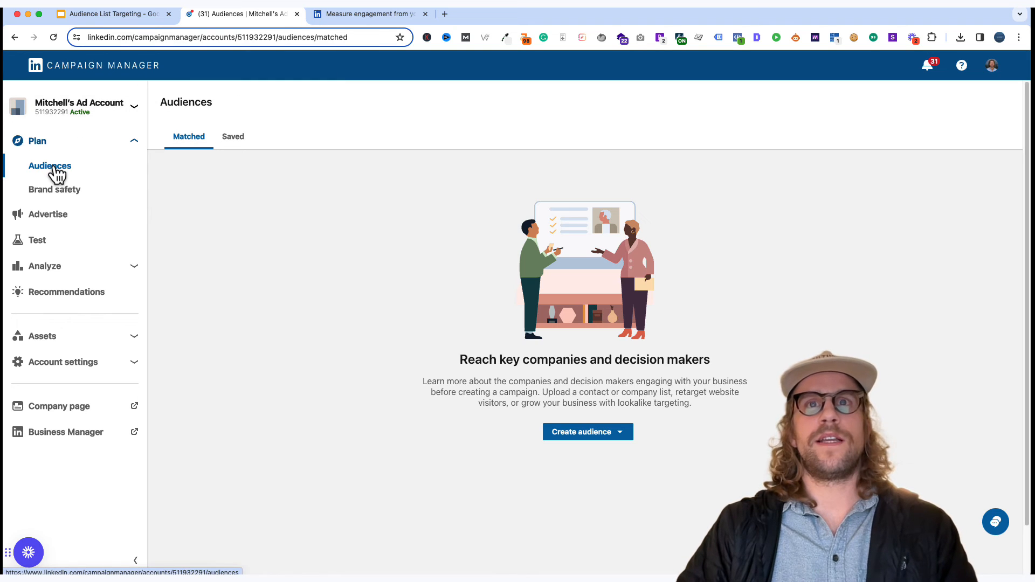
{"action": "mouse_move", "coordinate": [586, 432]}
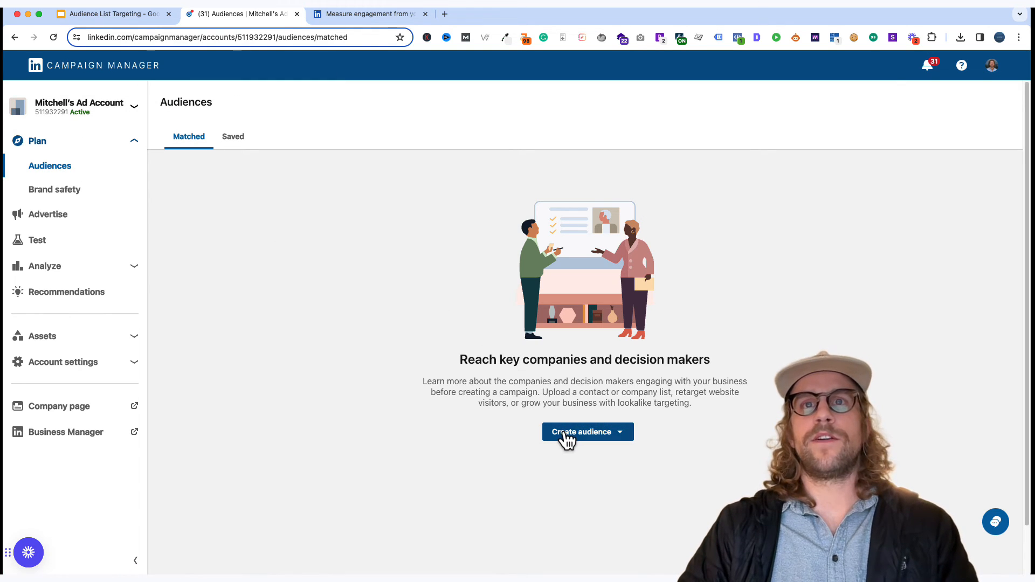
Choose Create audience, then Company / Contact under Upload a list.
{"action": "left_click", "coordinate": [581, 431]}
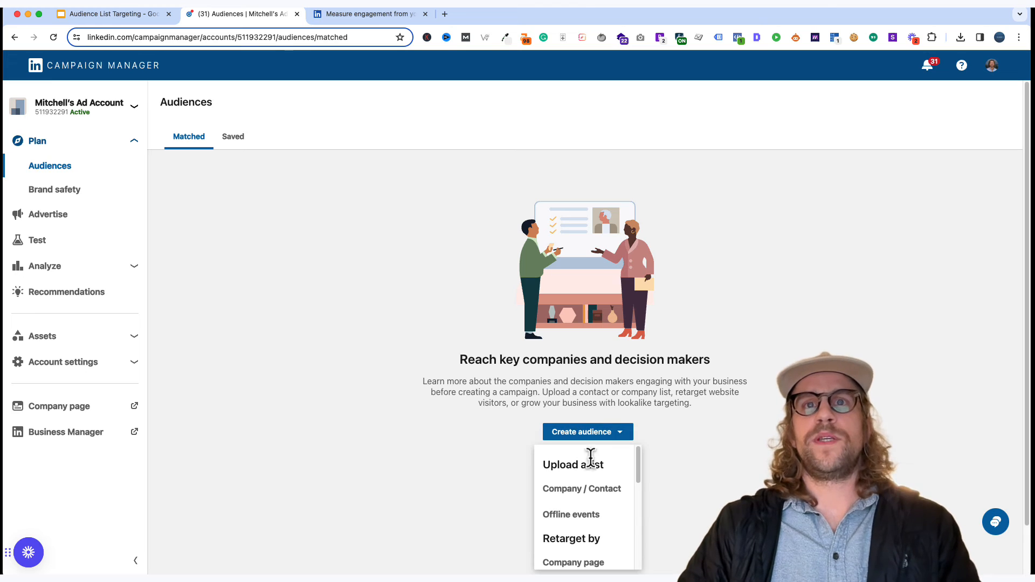
{"action": "mouse_move", "coordinate": [582, 482]}
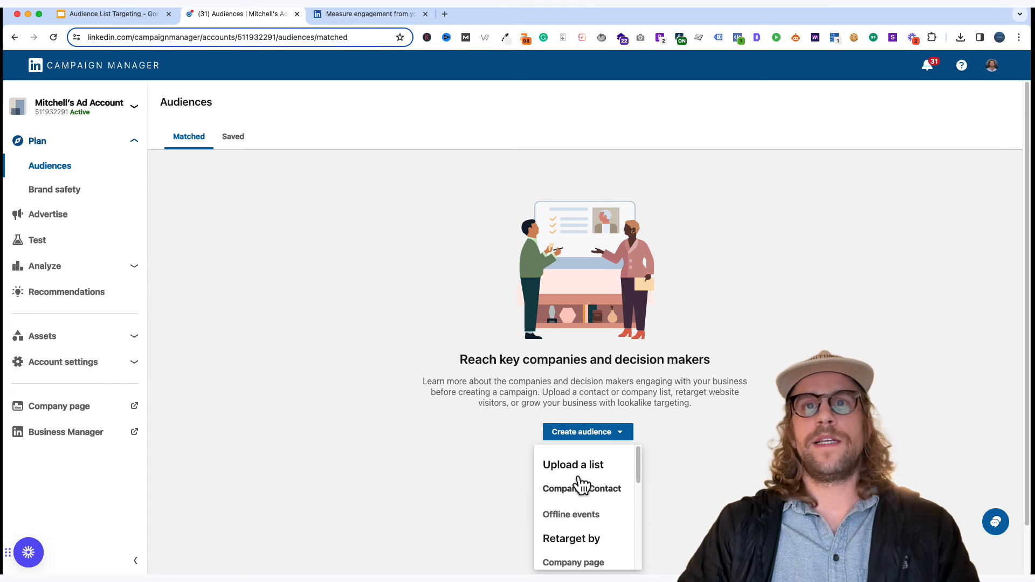
{"action": "mouse_move", "coordinate": [581, 488]}
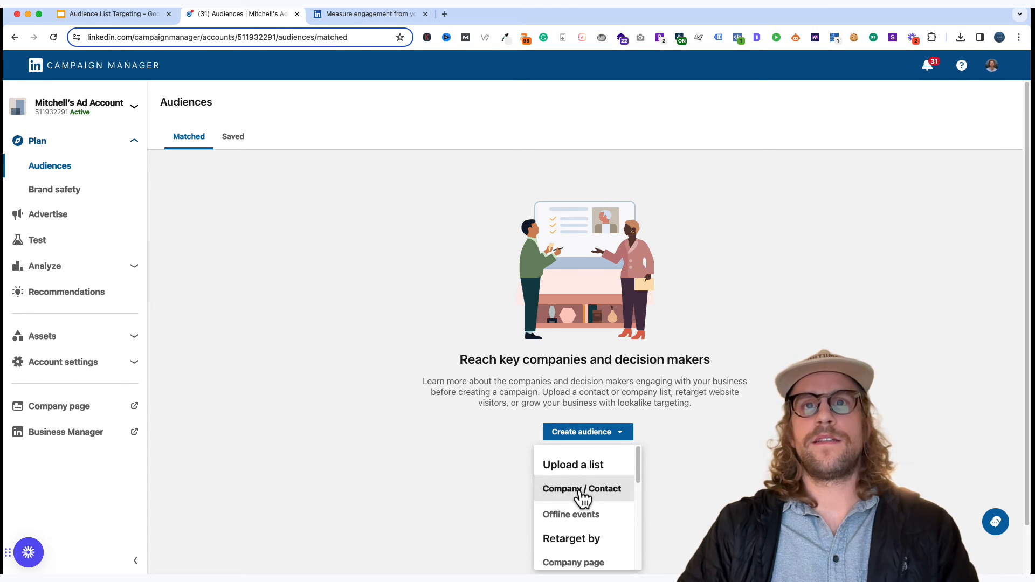
{"action": "left_click", "coordinate": [569, 464]}
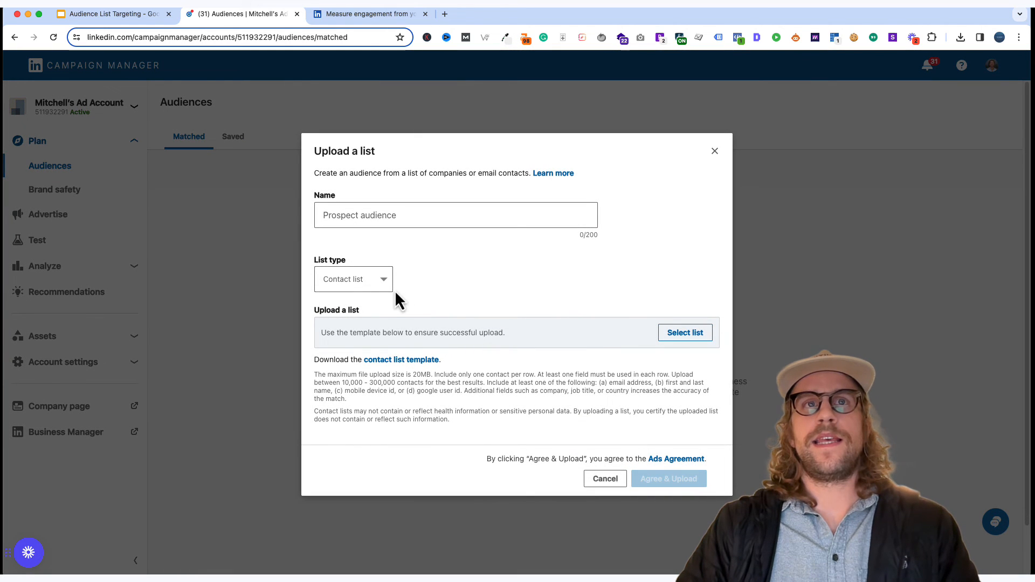
Toggle the list type to Company list and back to Contact list, then return to the slides.
{"action": "left_click", "coordinate": [353, 279]}
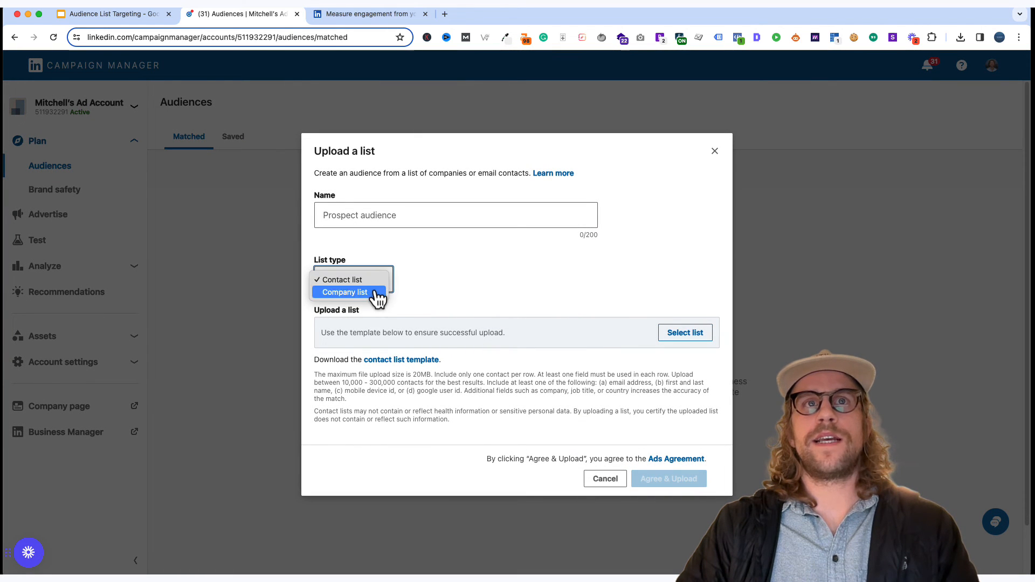
{"action": "left_click", "coordinate": [344, 291]}
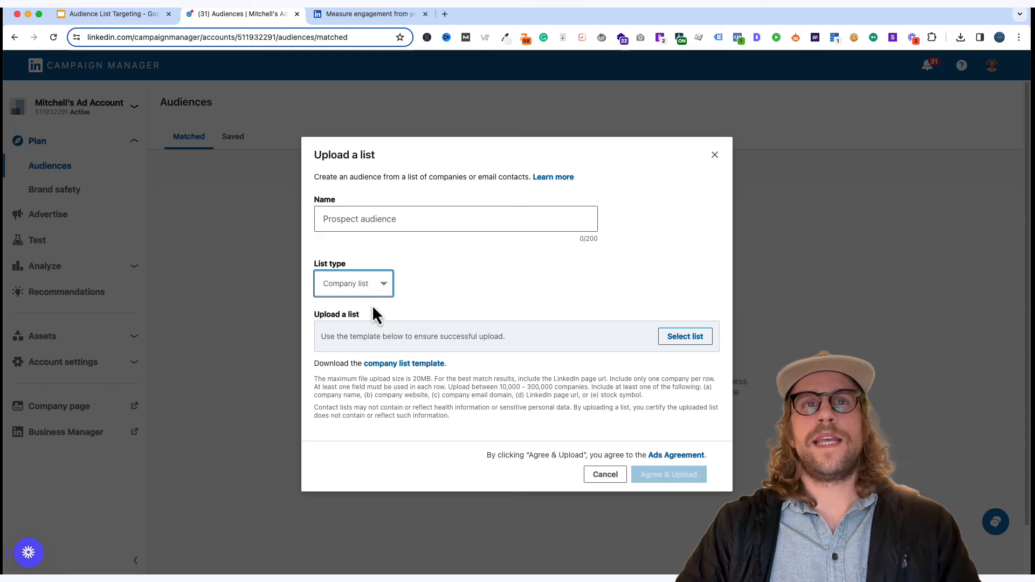
{"action": "mouse_move", "coordinate": [403, 363]}
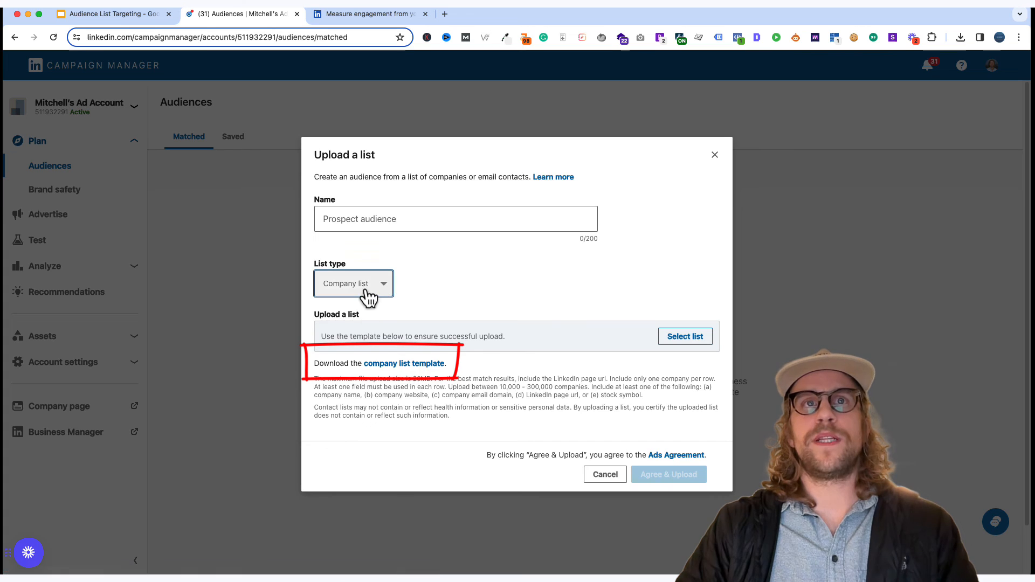
{"action": "left_click", "coordinate": [353, 283]}
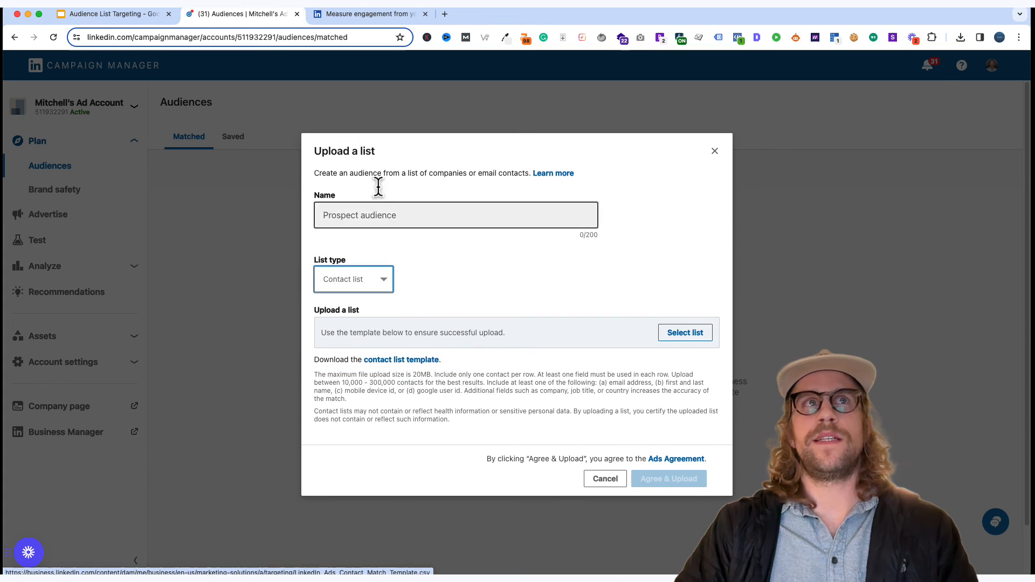
{"action": "left_click", "coordinate": [112, 12]}
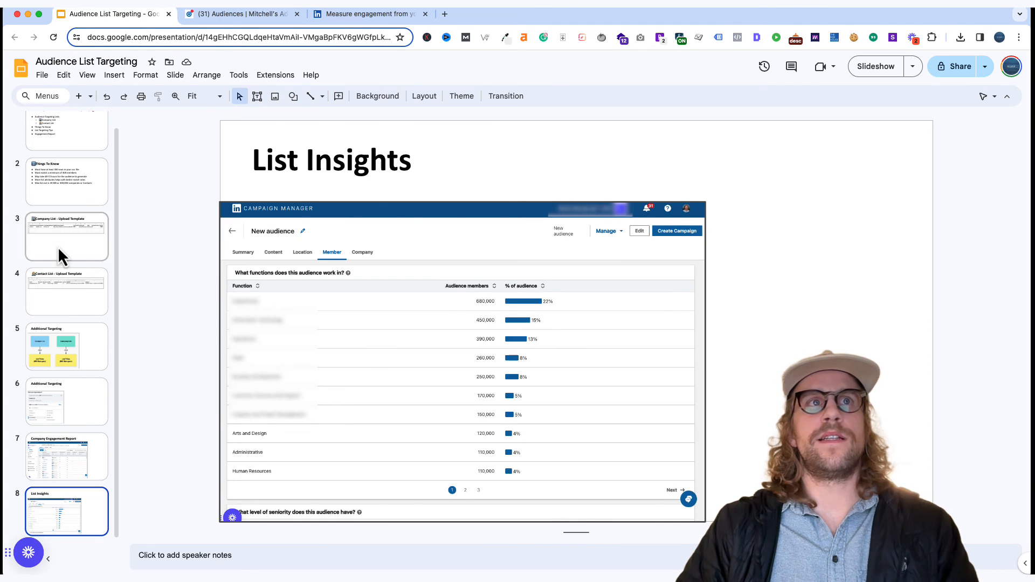
View slide 3's company template, then switch back to the Campaign Manager upload dialog.
{"action": "left_click", "coordinate": [66, 236]}
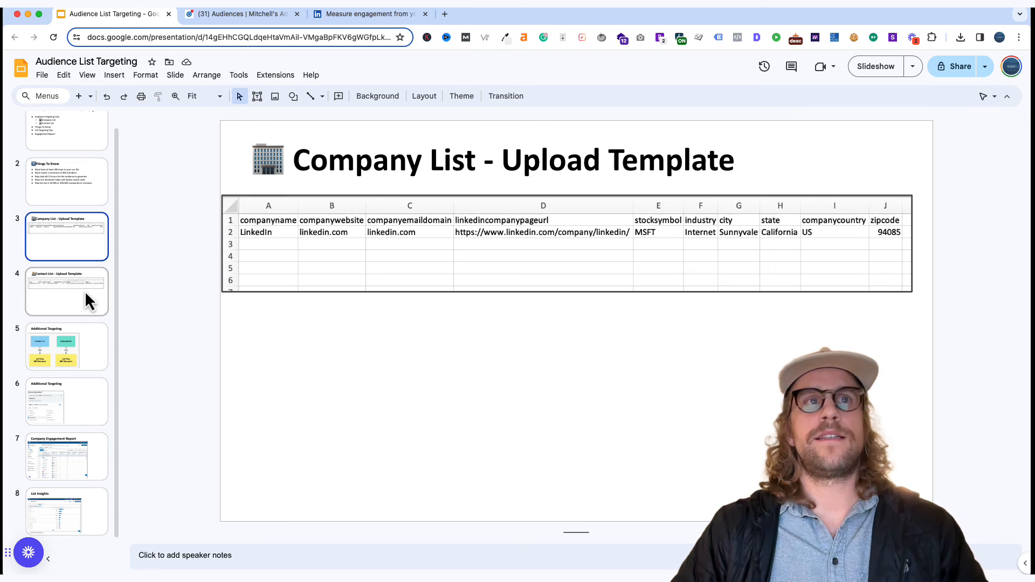
{"action": "left_click", "coordinate": [241, 13]}
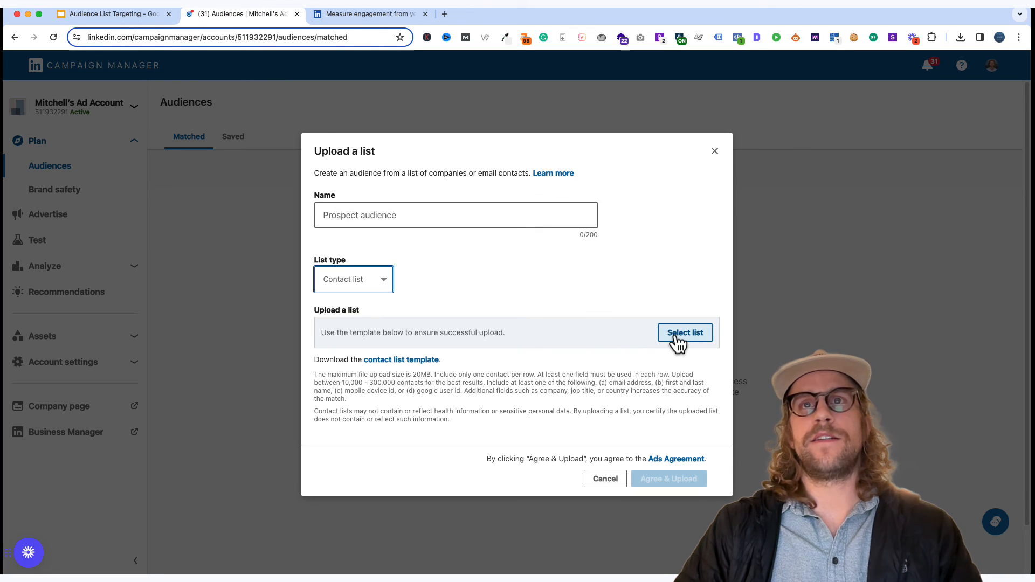
{"action": "mouse_move", "coordinate": [668, 478]}
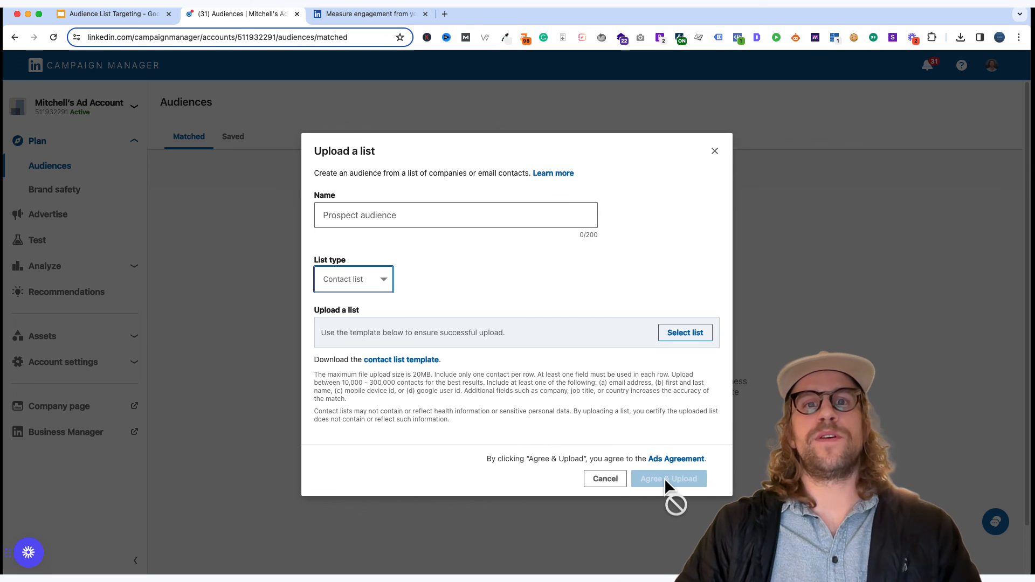
{"action": "mouse_move", "coordinate": [521, 363]}
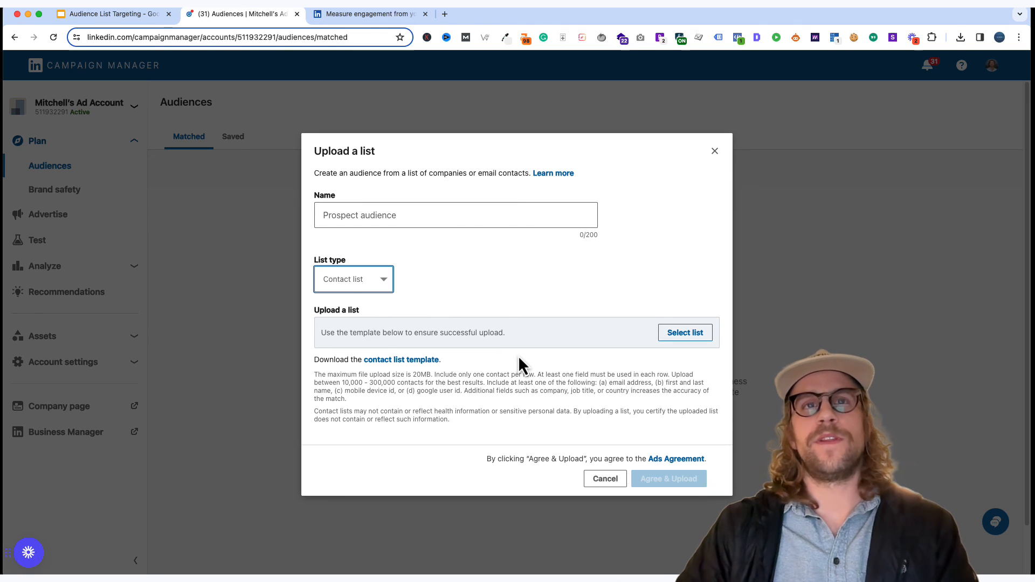
Leave the upload unfinished and switch back to the Google Slides tab.
{"action": "left_click", "coordinate": [112, 13]}
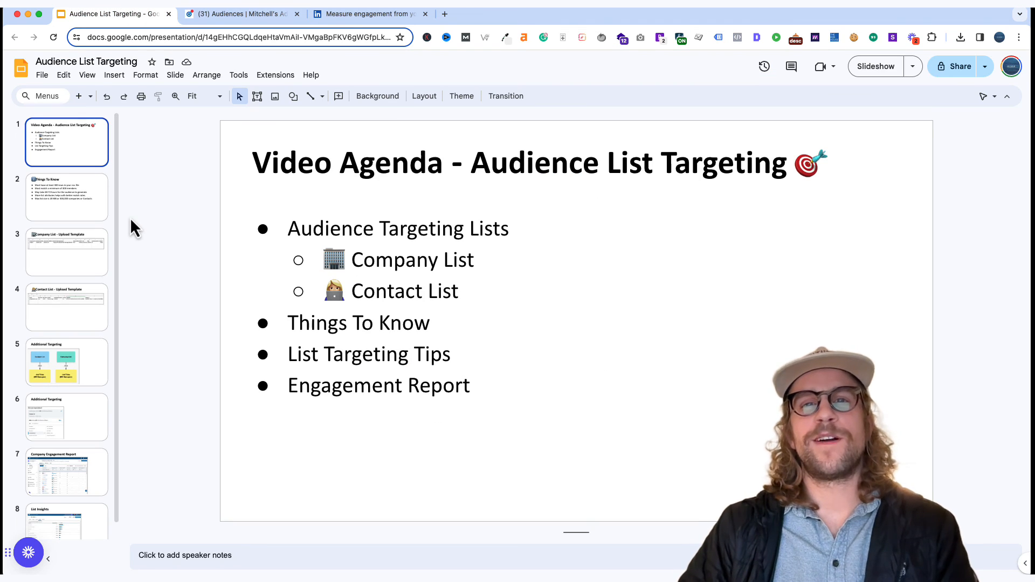